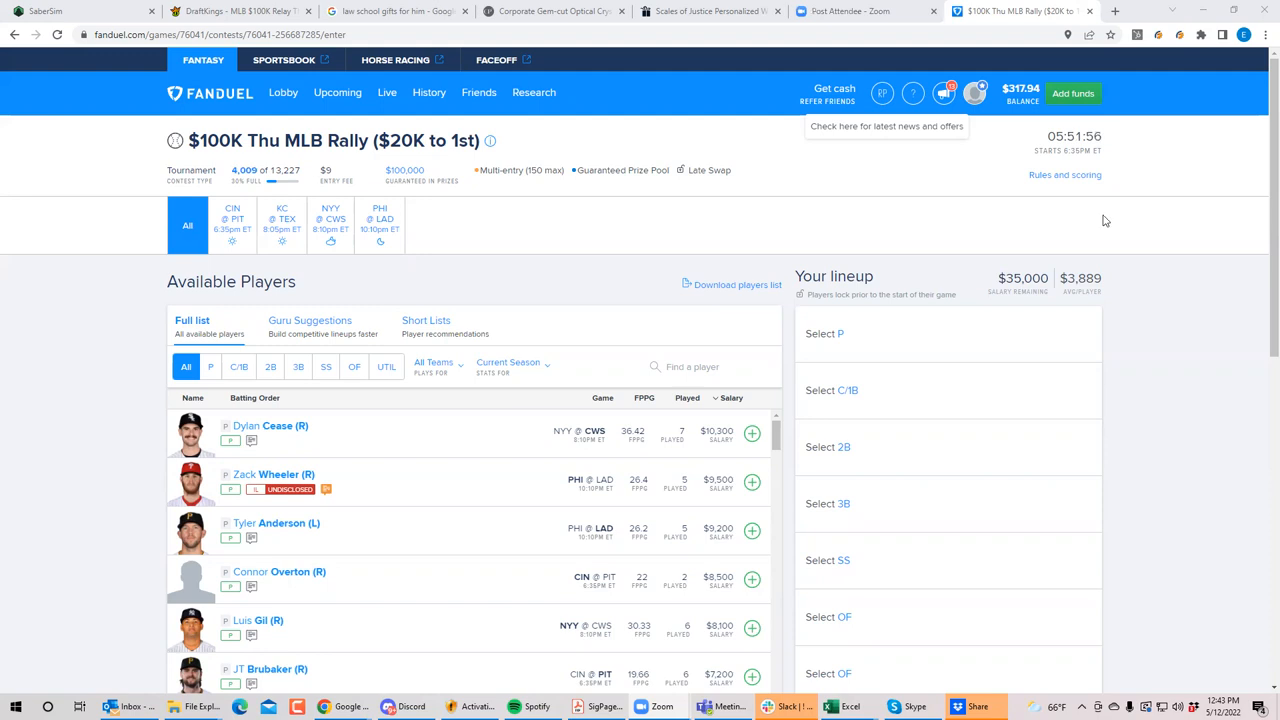
Filter the player list to pitchers, check the CIN @ PIT game, then show all games.
{"action": "scroll", "scroll_direction": "down", "scroll_amount": 3}
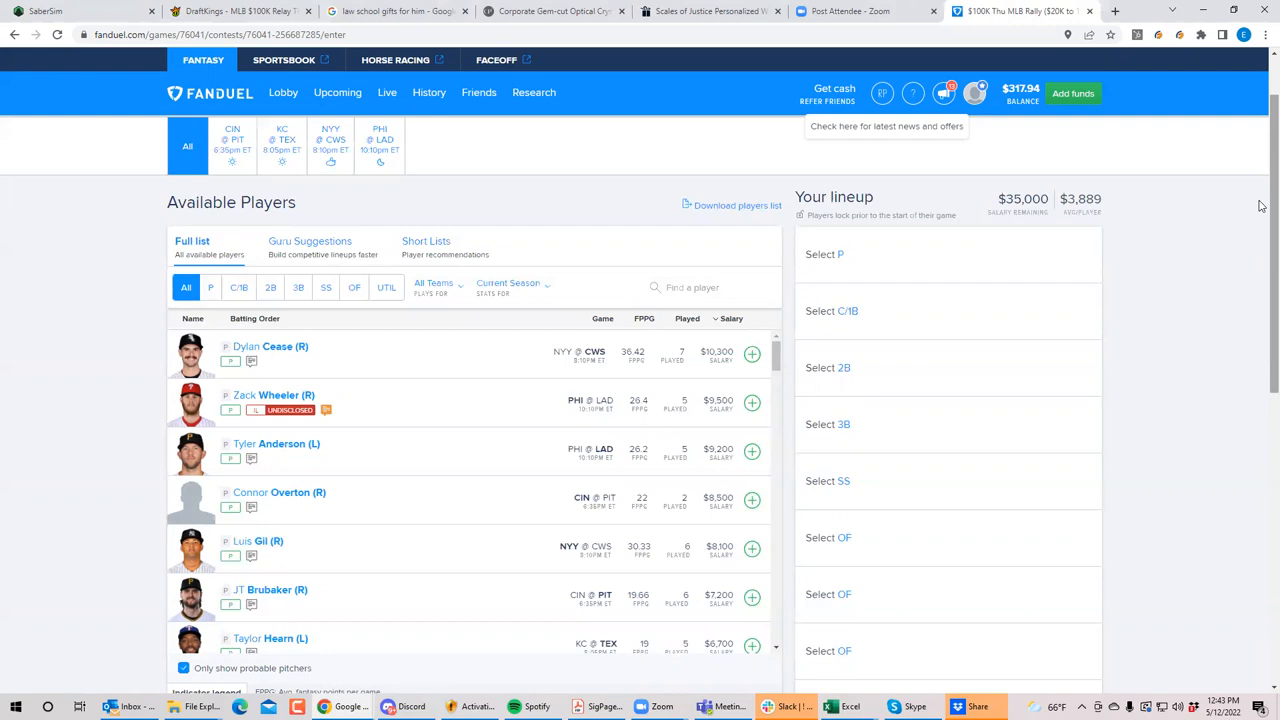
{"action": "mouse_move", "coordinate": [676, 532]}
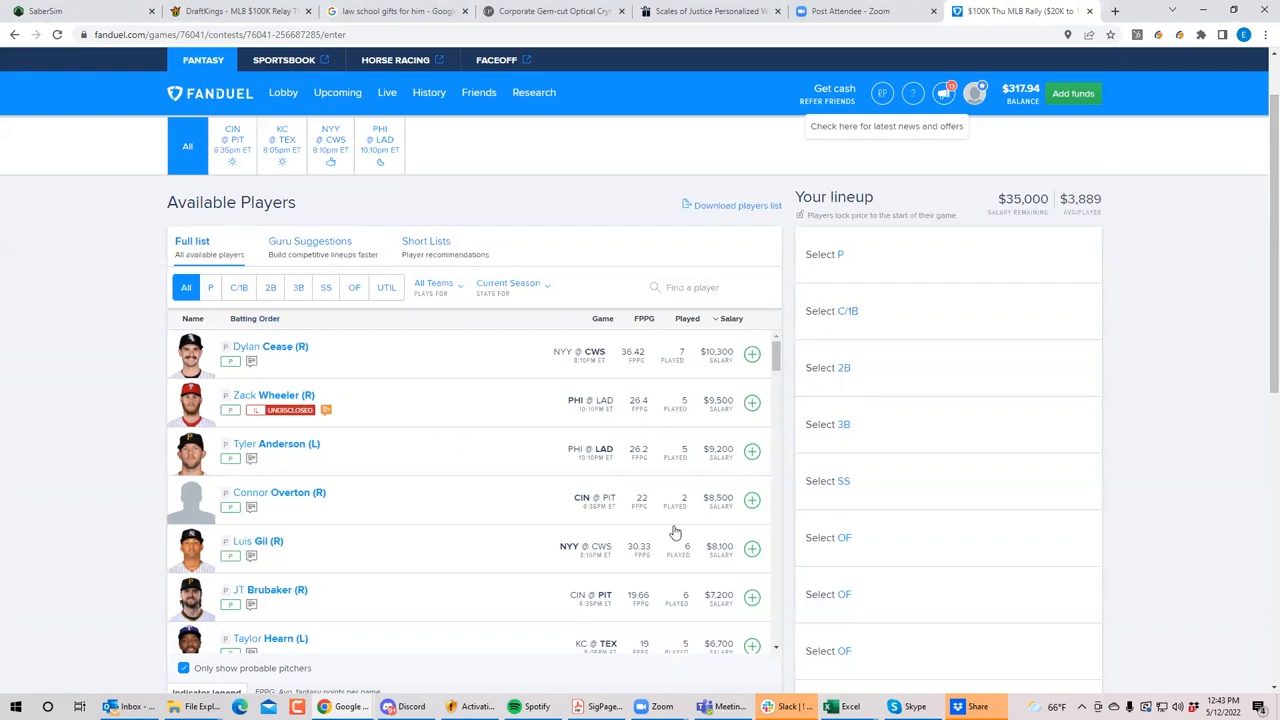
{"action": "mouse_move", "coordinate": [1052, 464]}
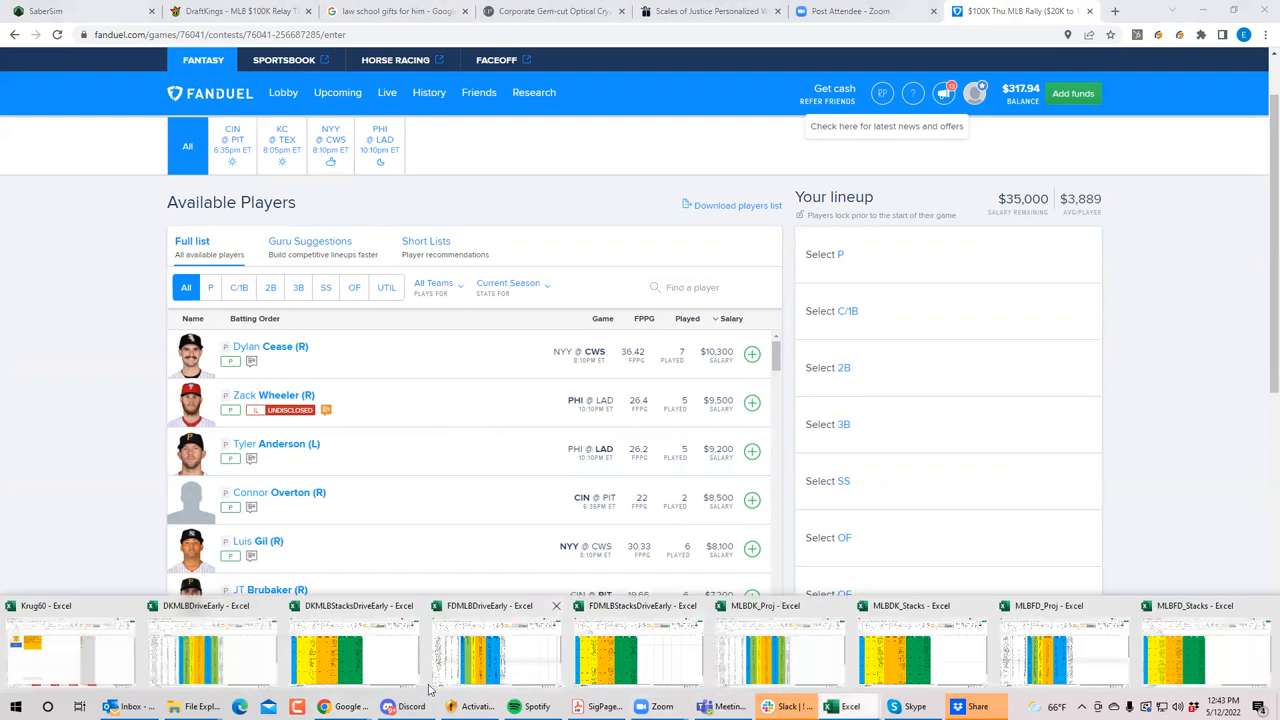
{"action": "mouse_move", "coordinate": [464, 664]}
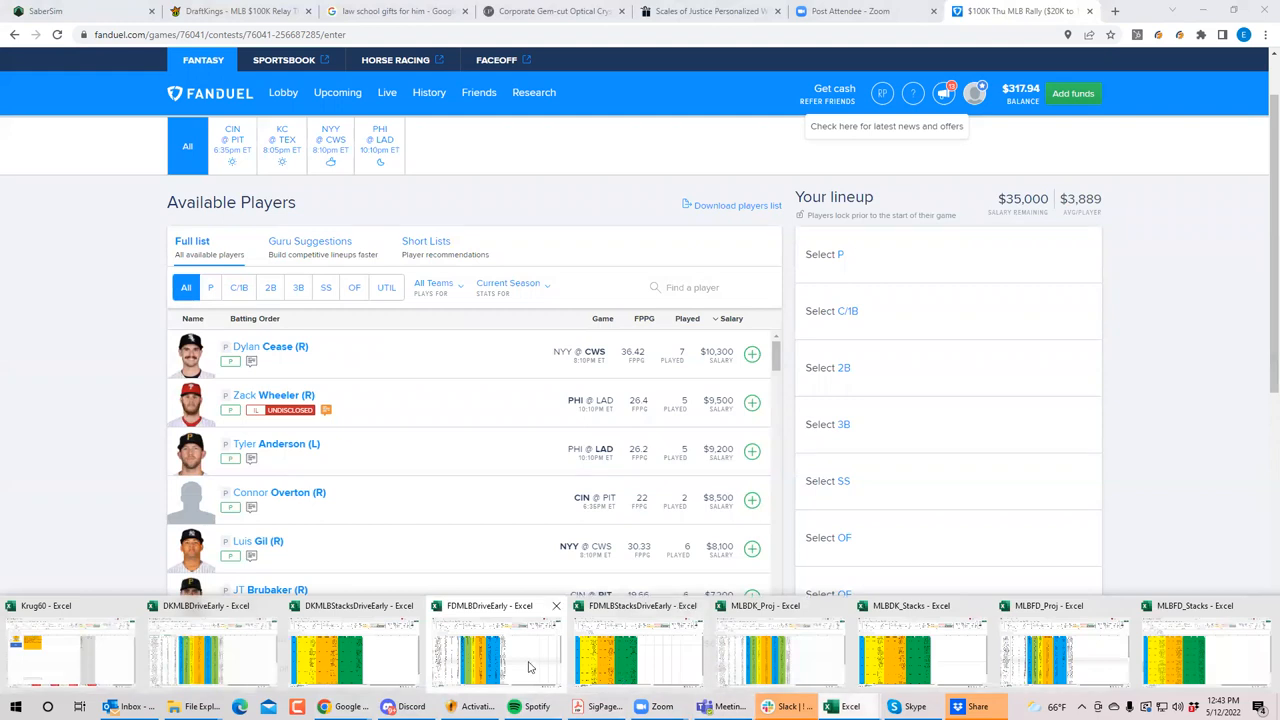
{"action": "mouse_move", "coordinate": [522, 666]}
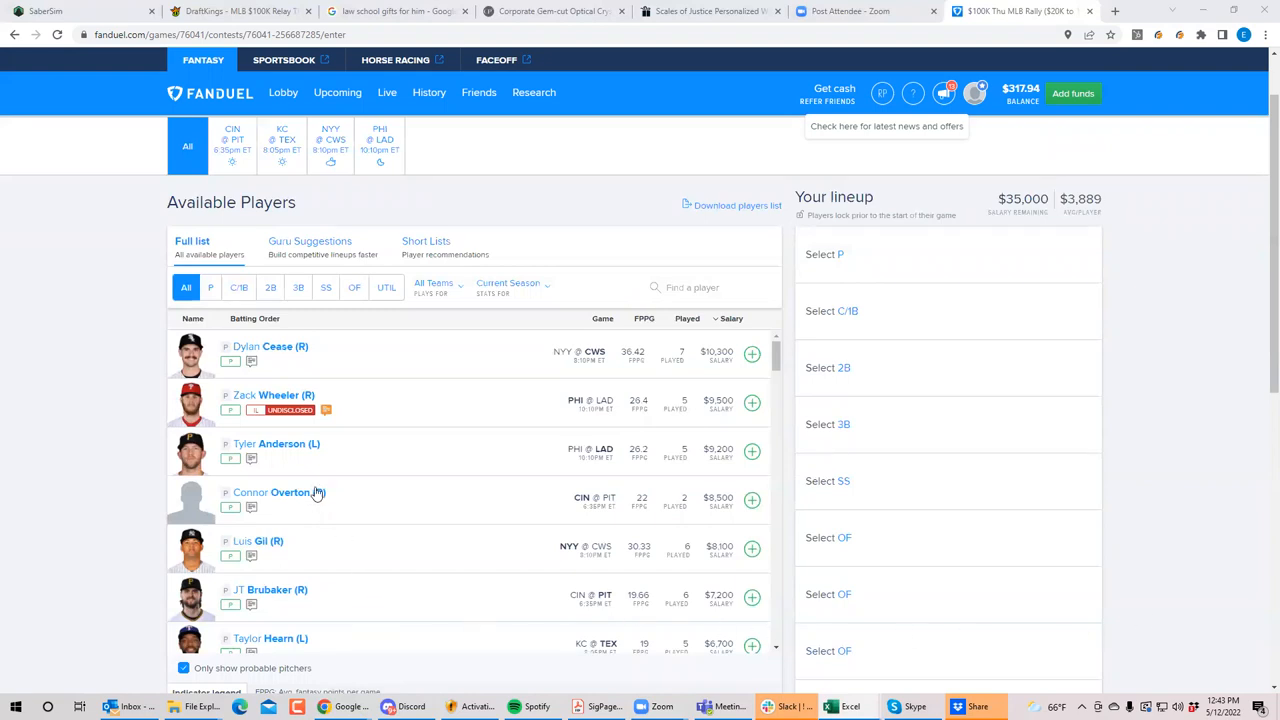
{"action": "left_click", "coordinate": [210, 288]}
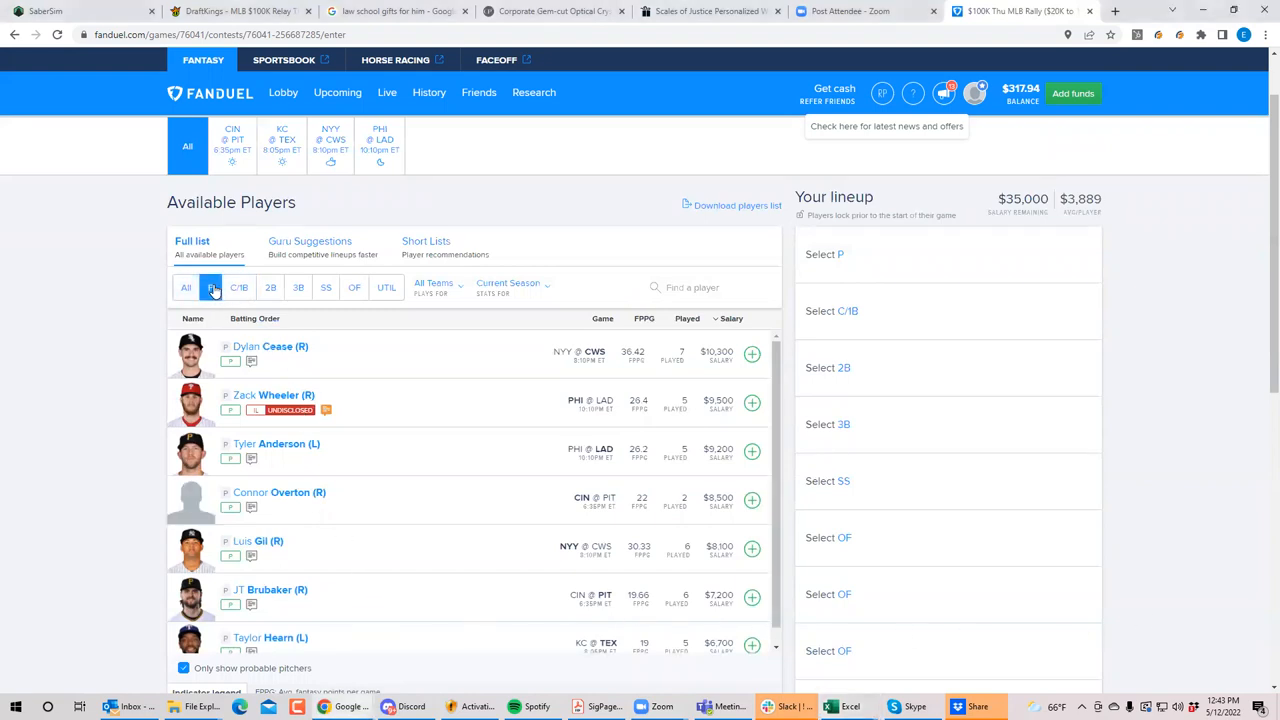
{"action": "left_click", "coordinate": [232, 144]}
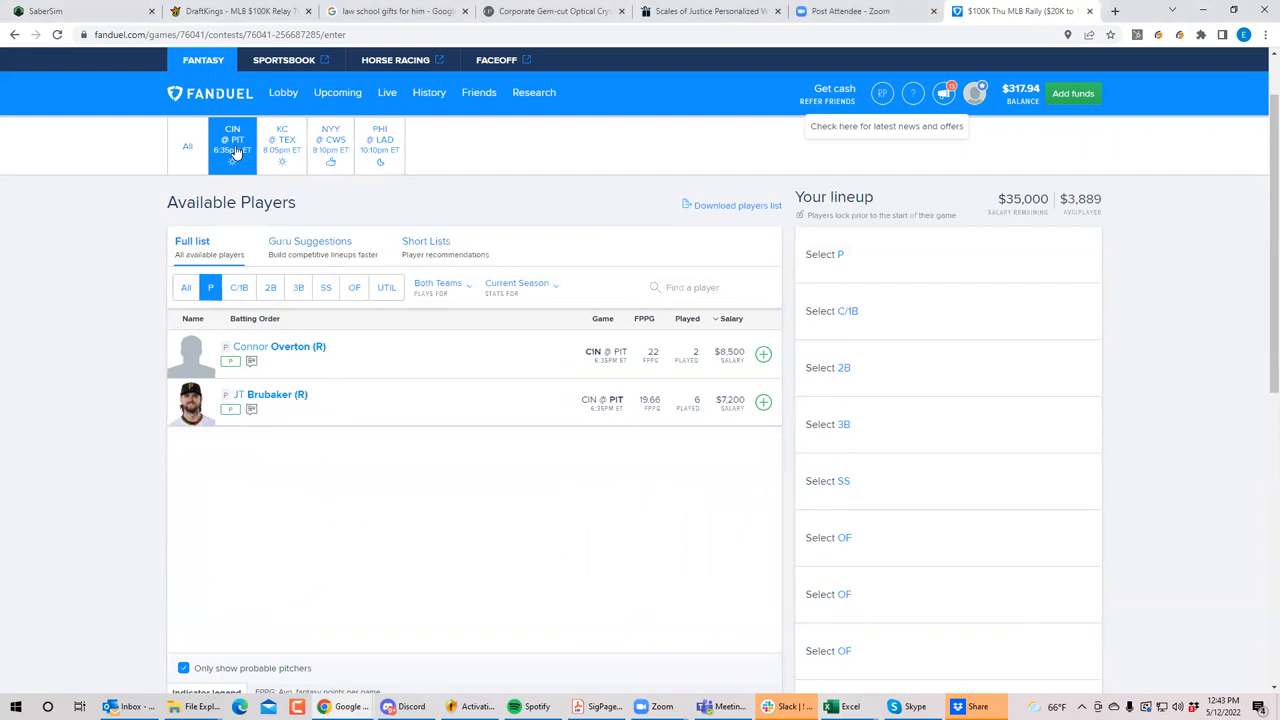
{"action": "mouse_move", "coordinate": [236, 196]}
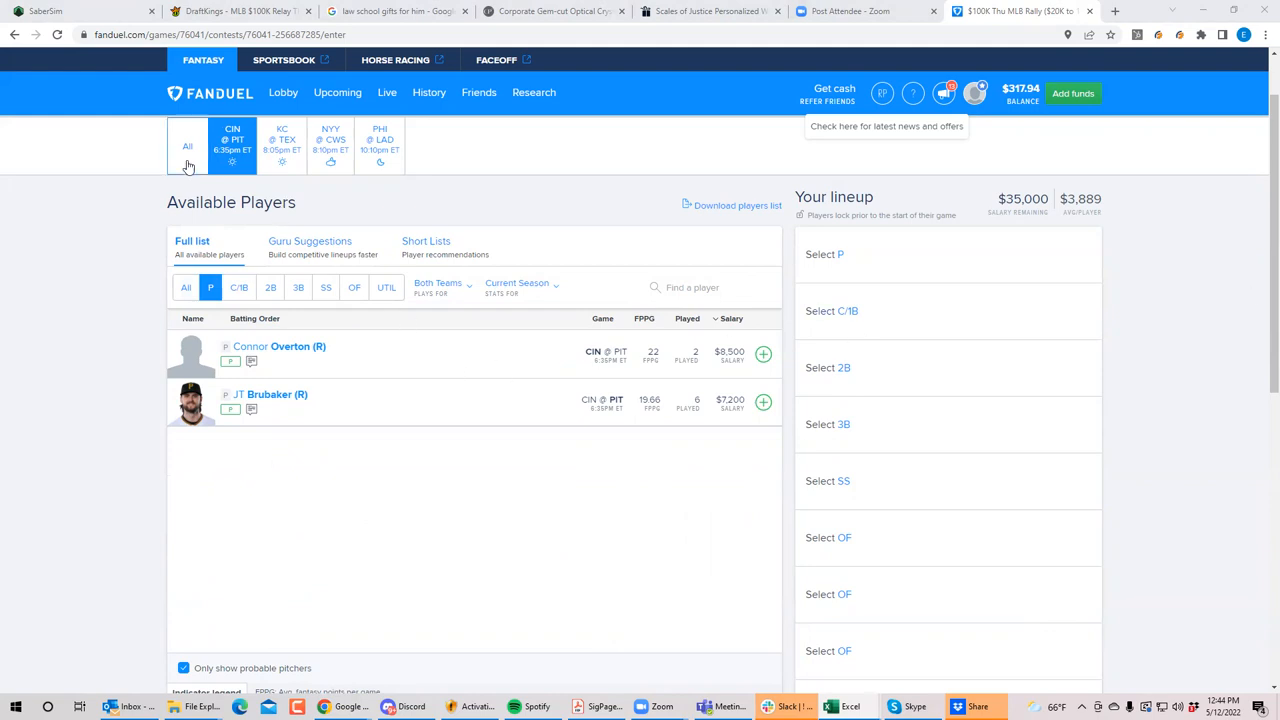
{"action": "left_click", "coordinate": [186, 144]}
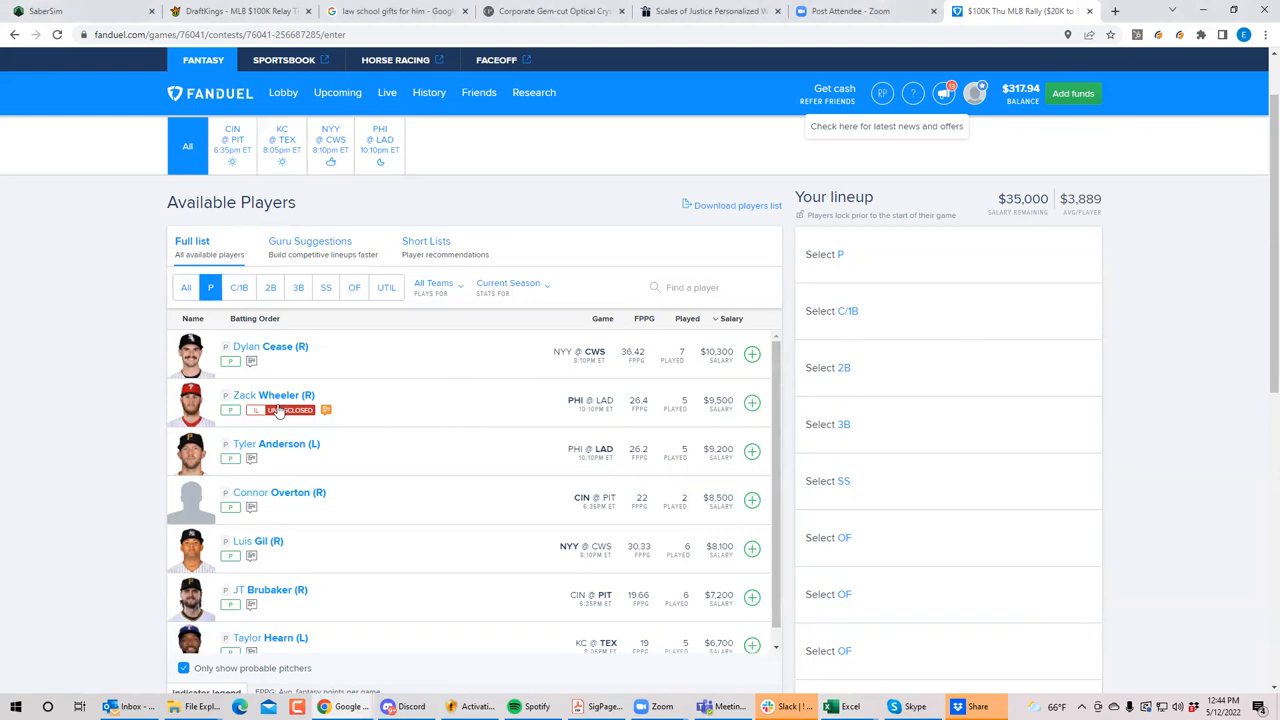
{"action": "left_click", "coordinate": [272, 396]}
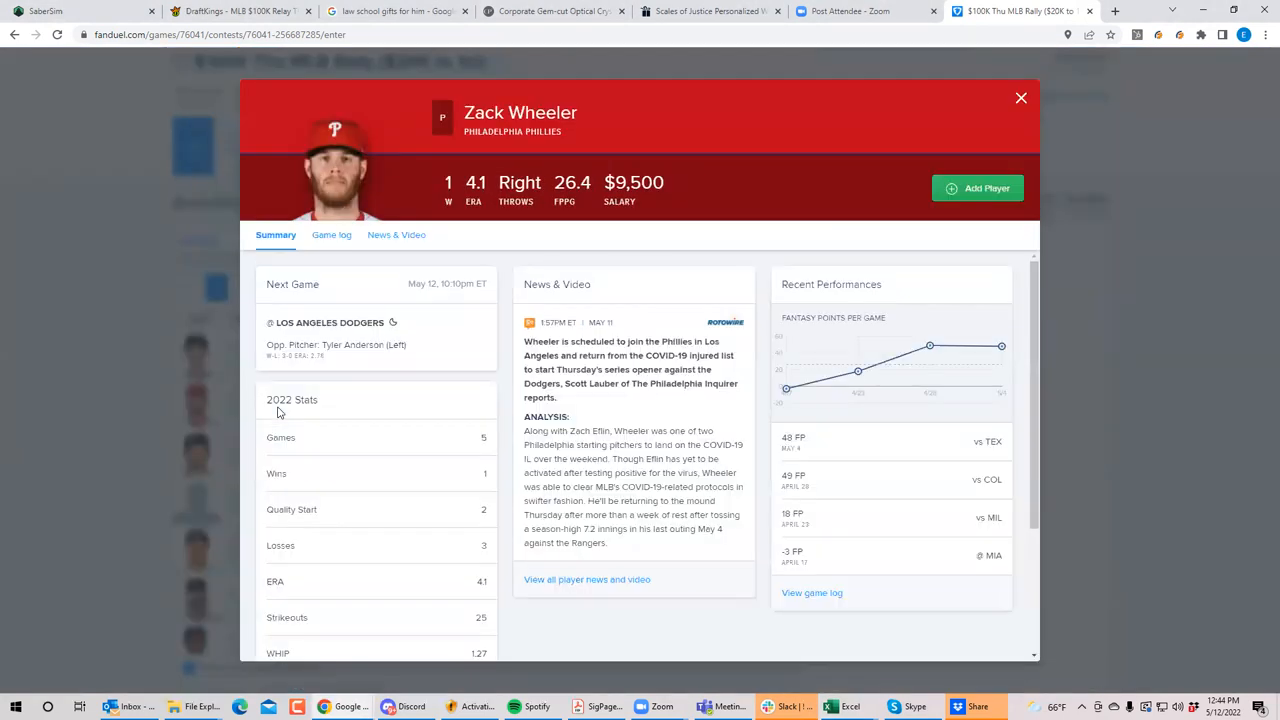
{"action": "mouse_move", "coordinate": [730, 392]}
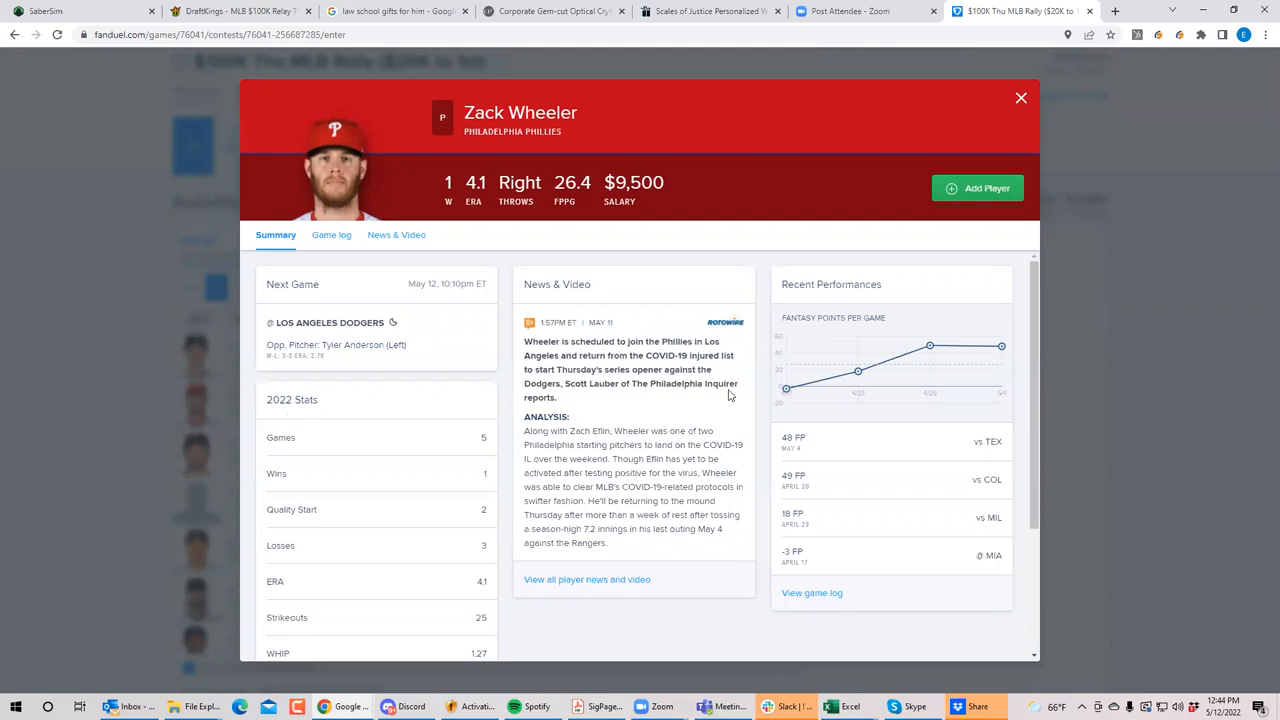
{"action": "mouse_move", "coordinate": [620, 408]}
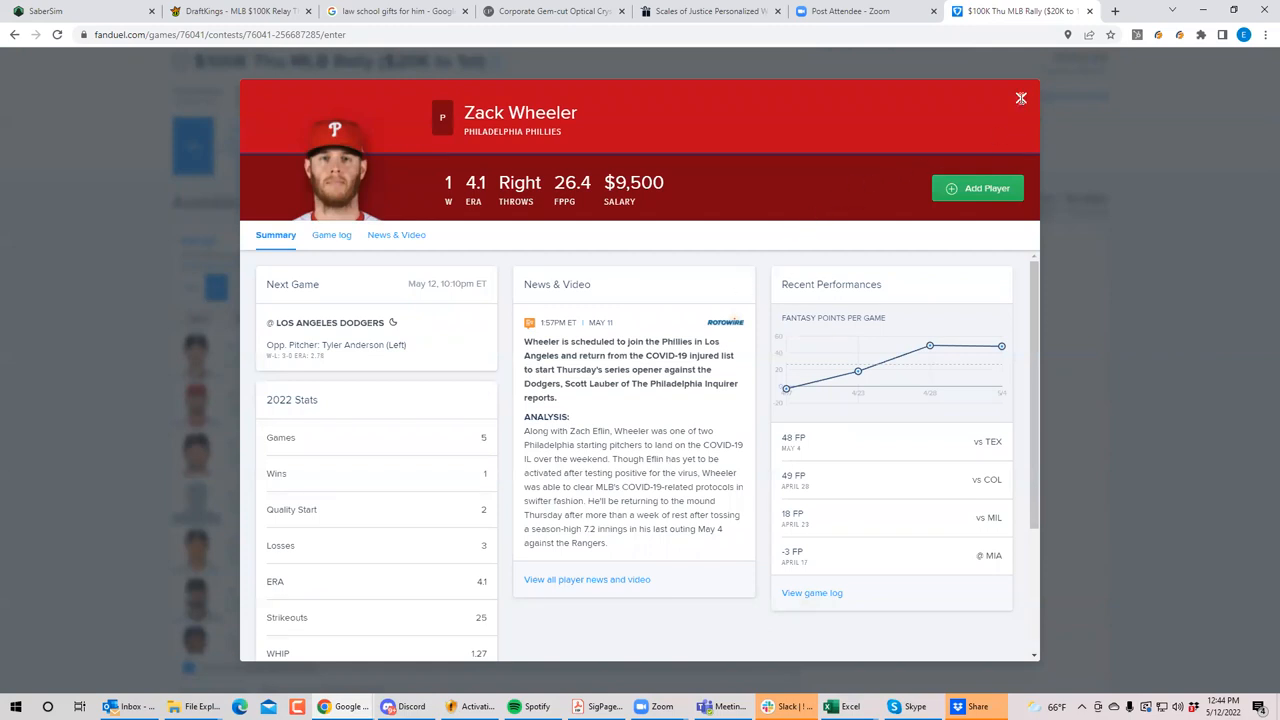
{"action": "left_click", "coordinate": [1016, 98]}
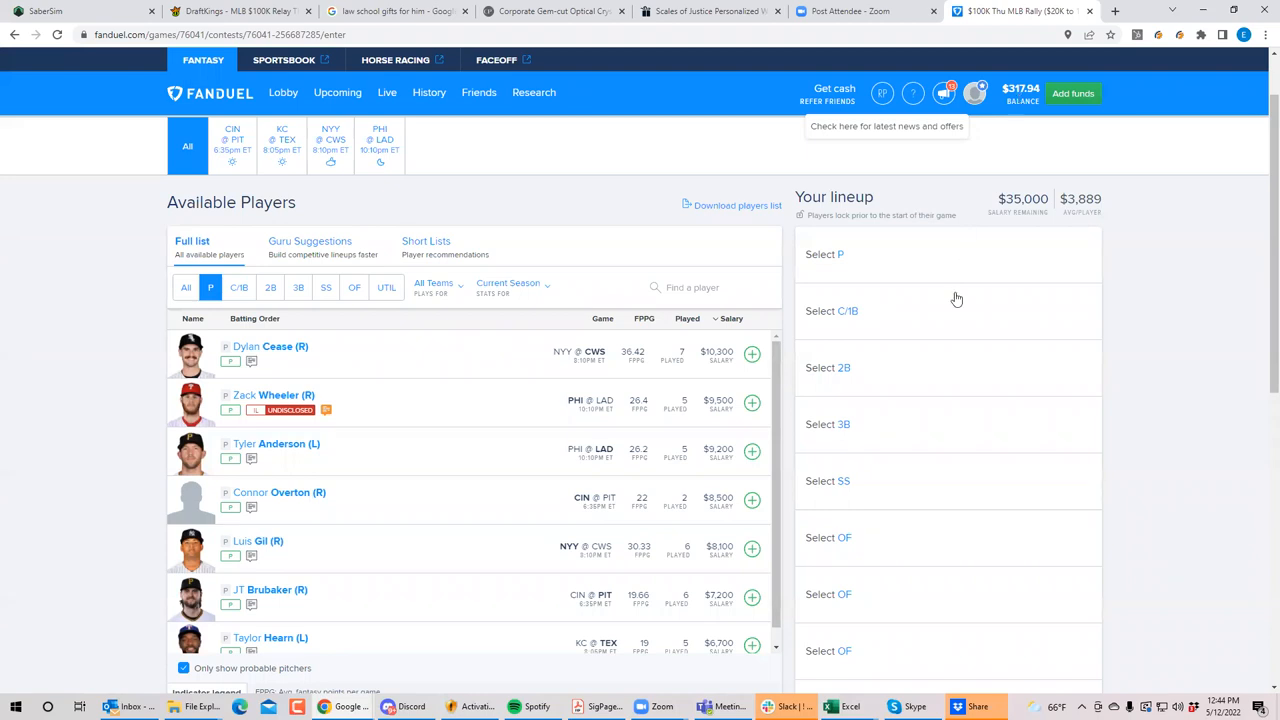
{"action": "mouse_move", "coordinate": [296, 412]}
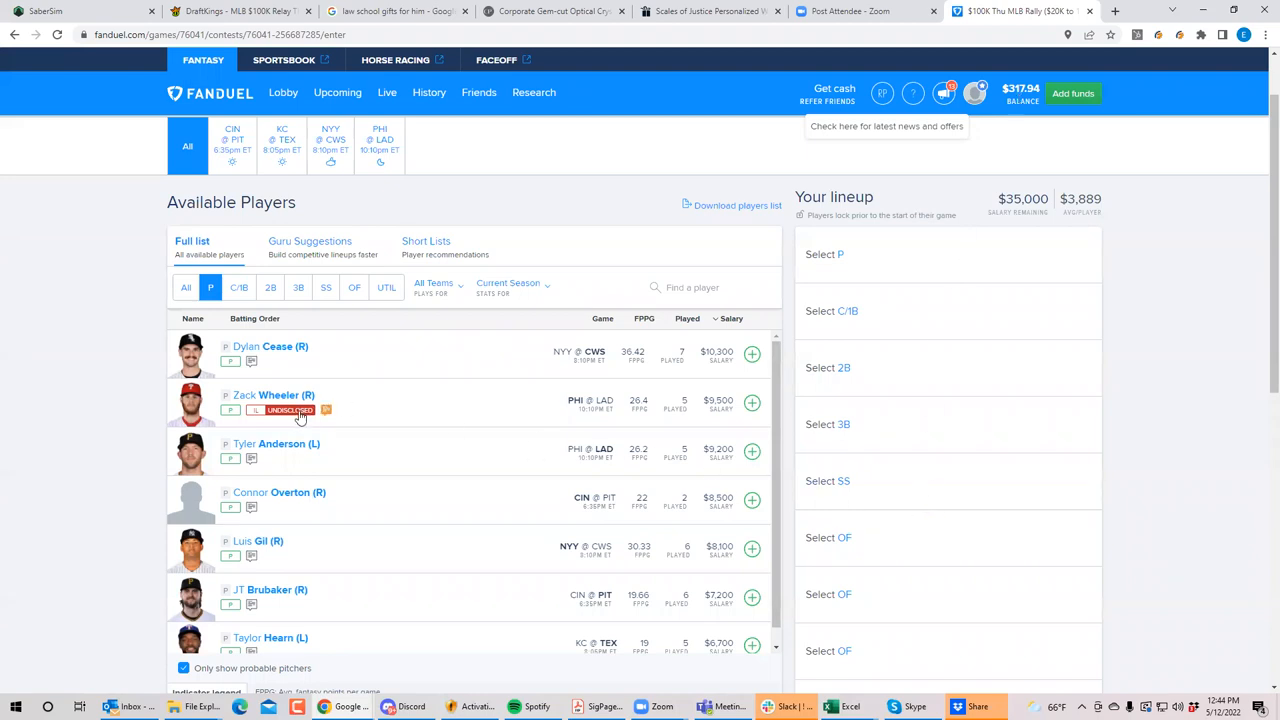
{"action": "mouse_move", "coordinate": [1228, 456]}
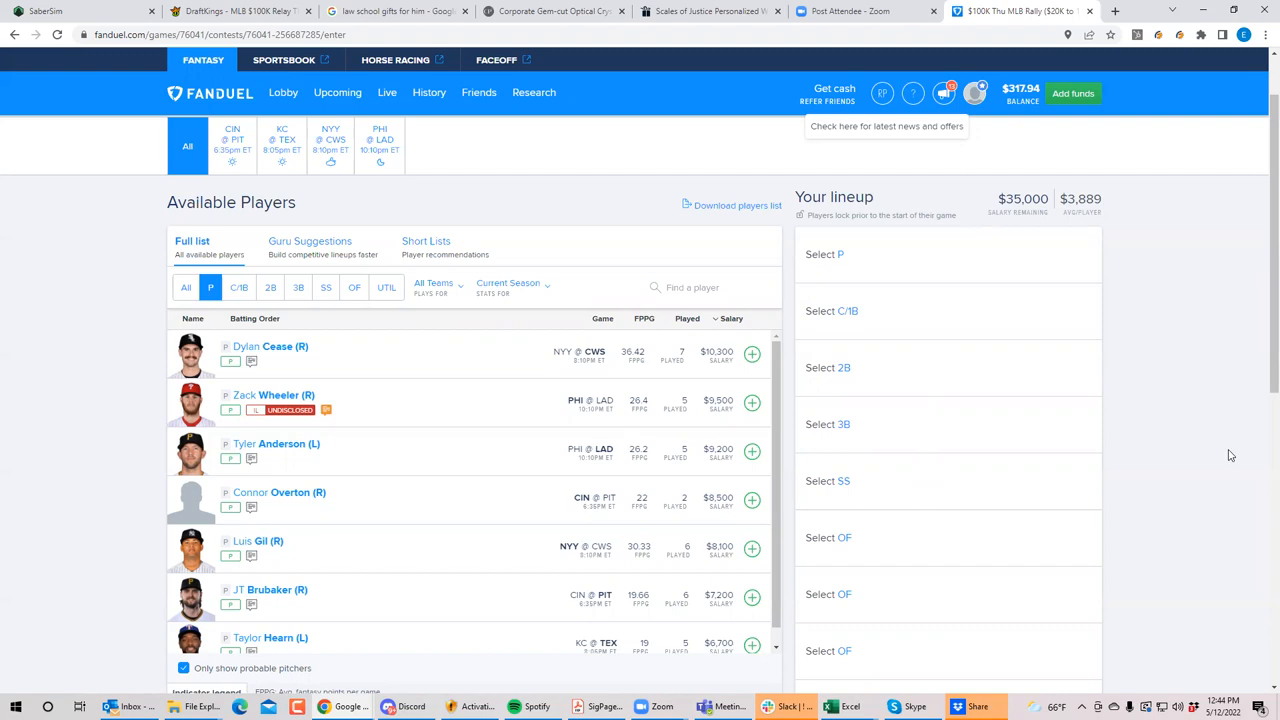
On the DraftKings contest page, review Zack Wheeler's player card and close it.
{"action": "left_click", "coordinate": [240, 16]}
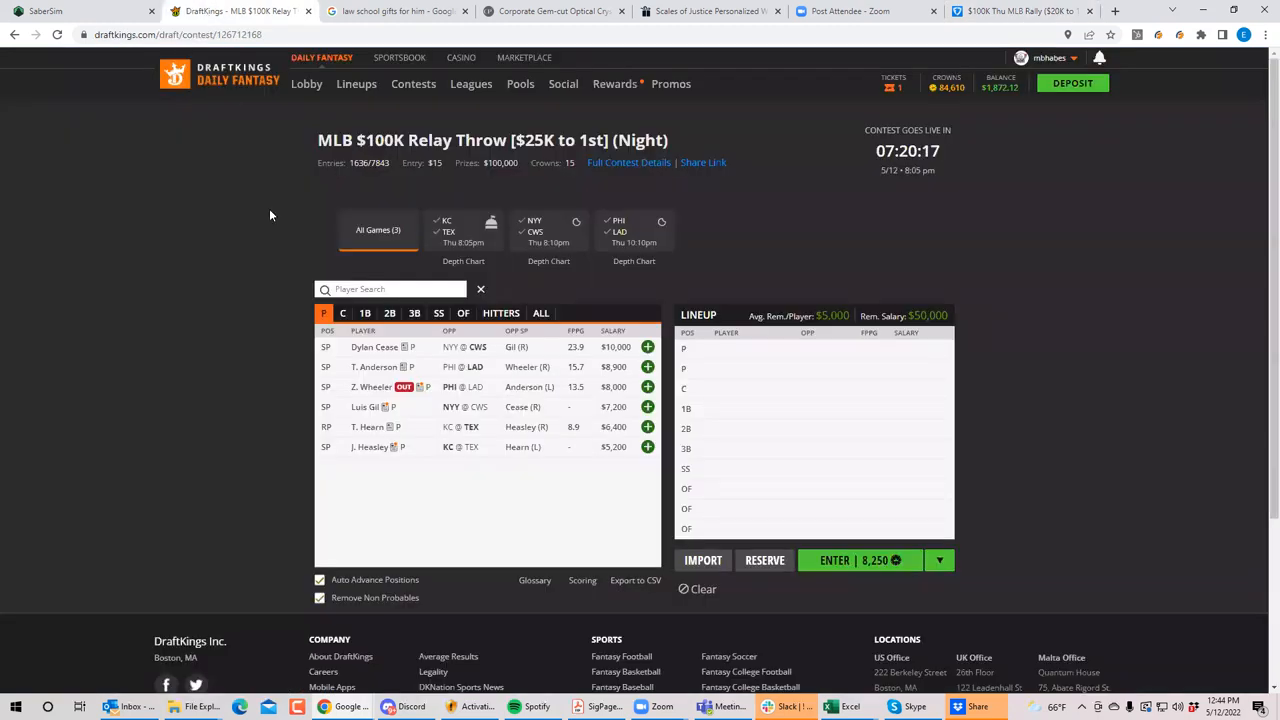
{"action": "left_click", "coordinate": [372, 386]}
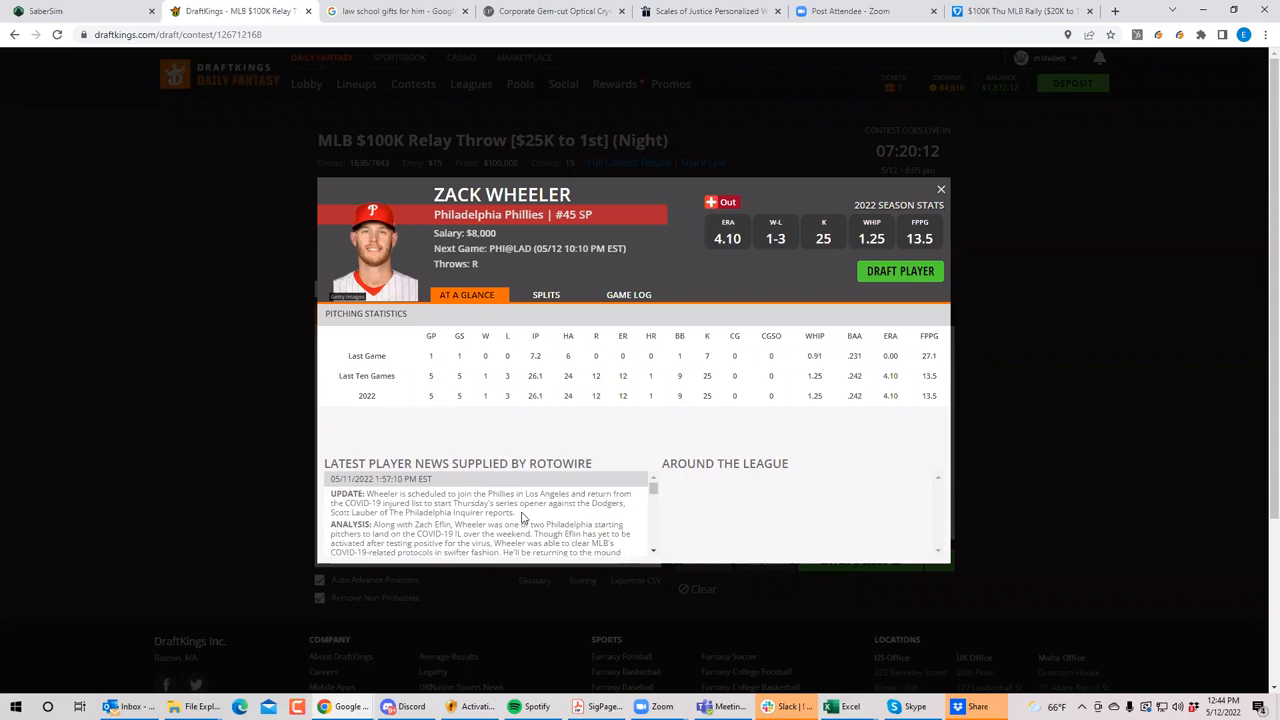
{"action": "mouse_move", "coordinate": [578, 476]}
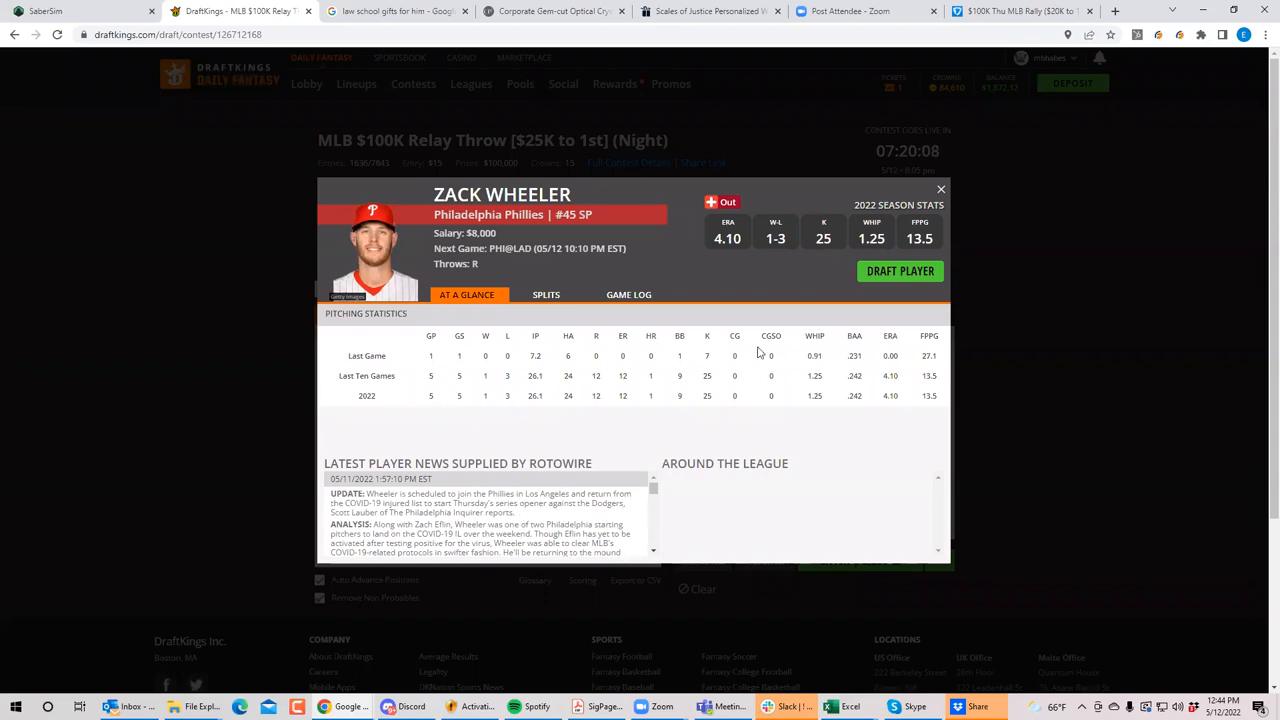
{"action": "left_click", "coordinate": [940, 188]}
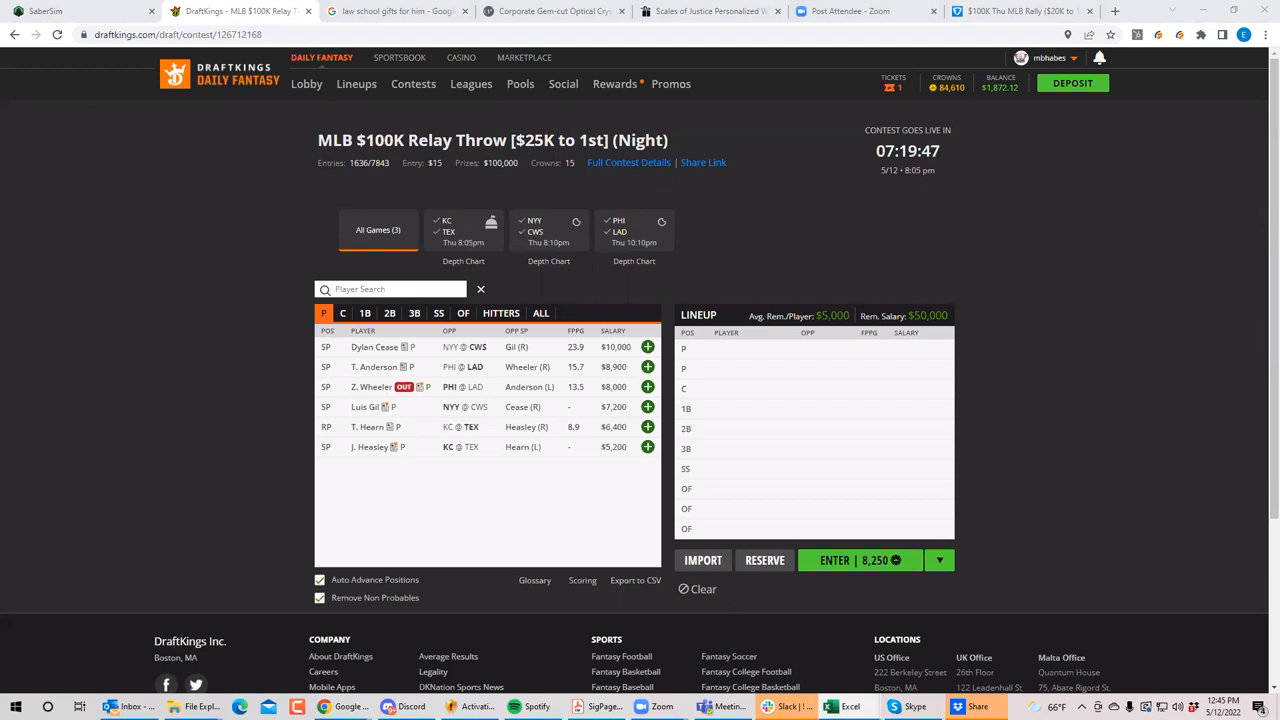
{"action": "mouse_move", "coordinate": [462, 688]}
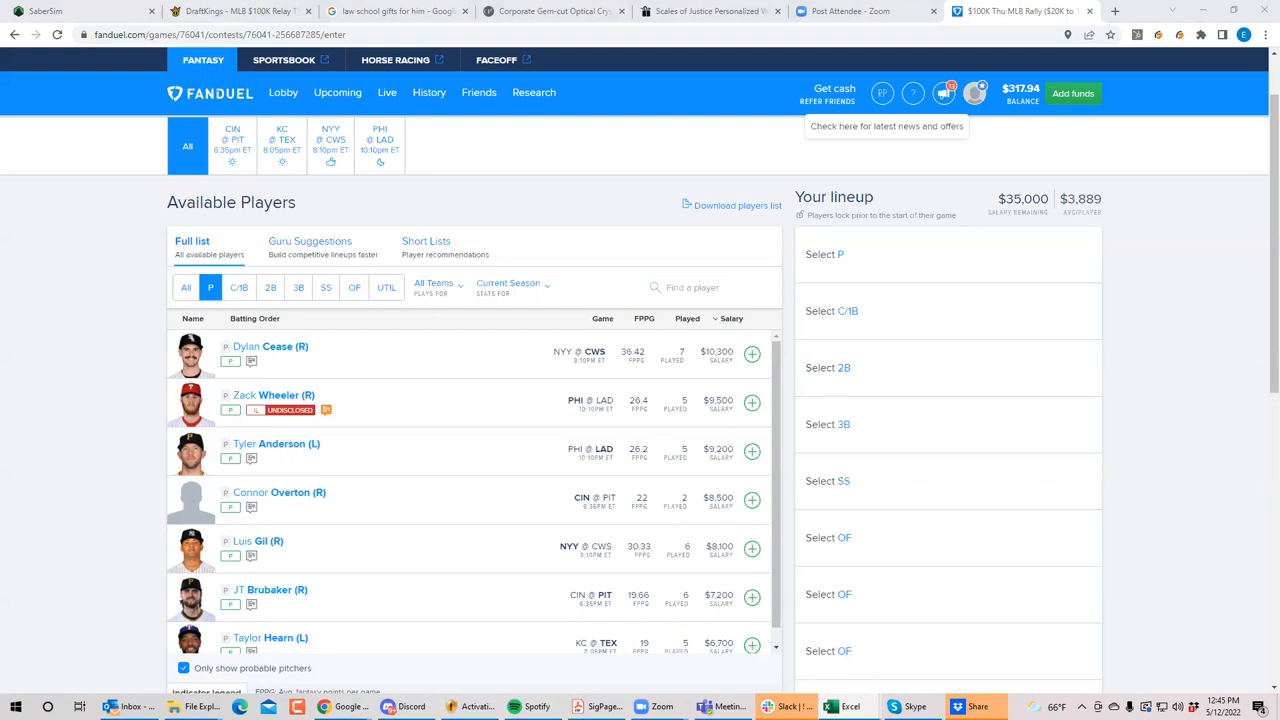
{"action": "mouse_move", "coordinate": [1074, 530]}
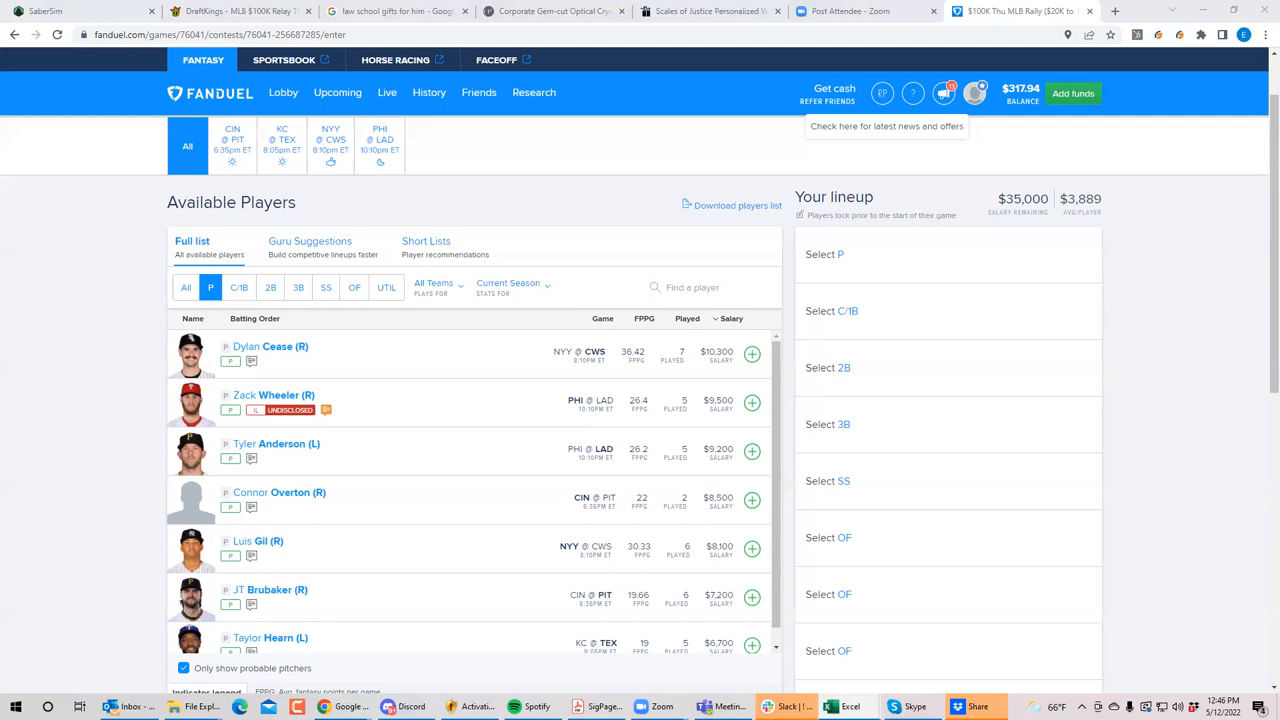
{"action": "mouse_move", "coordinate": [1246, 556]}
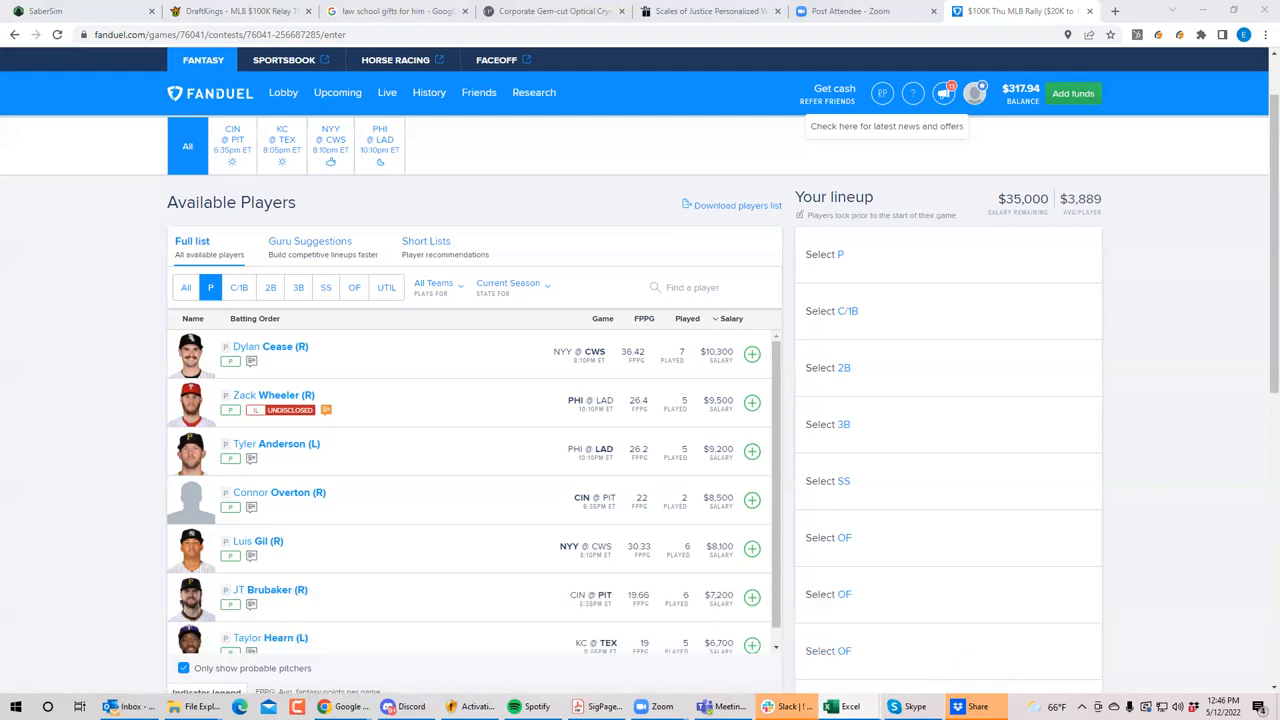
{"action": "mouse_move", "coordinate": [886, 692]}
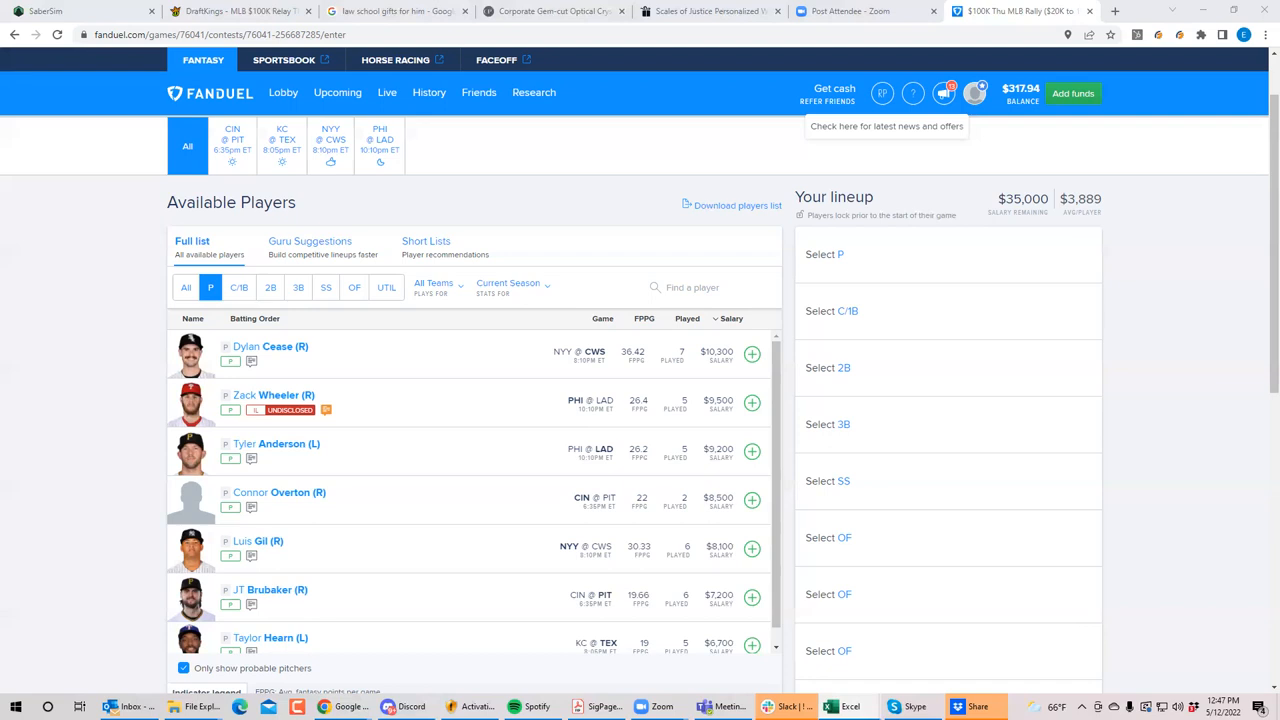
{"action": "mouse_move", "coordinate": [788, 646]}
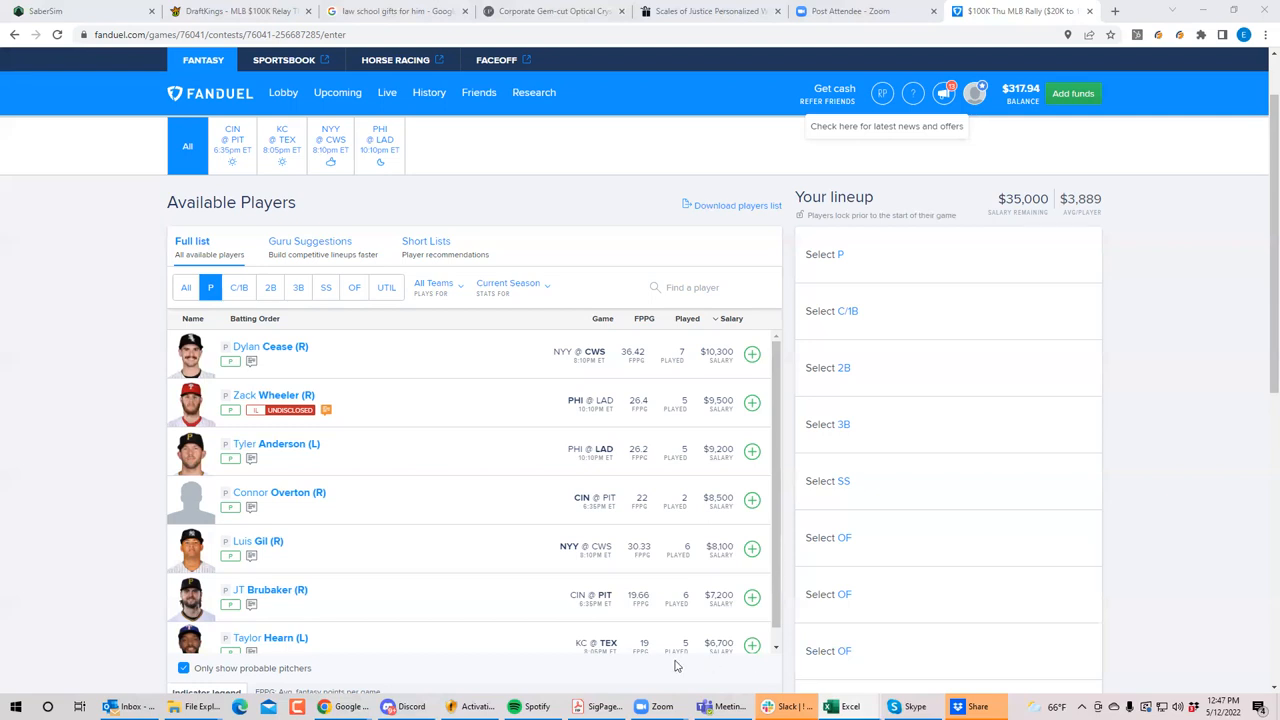
Show KC @ TEX pitchers only in FanDuel, then move to the DraftKings contest page.
{"action": "left_click", "coordinate": [282, 144]}
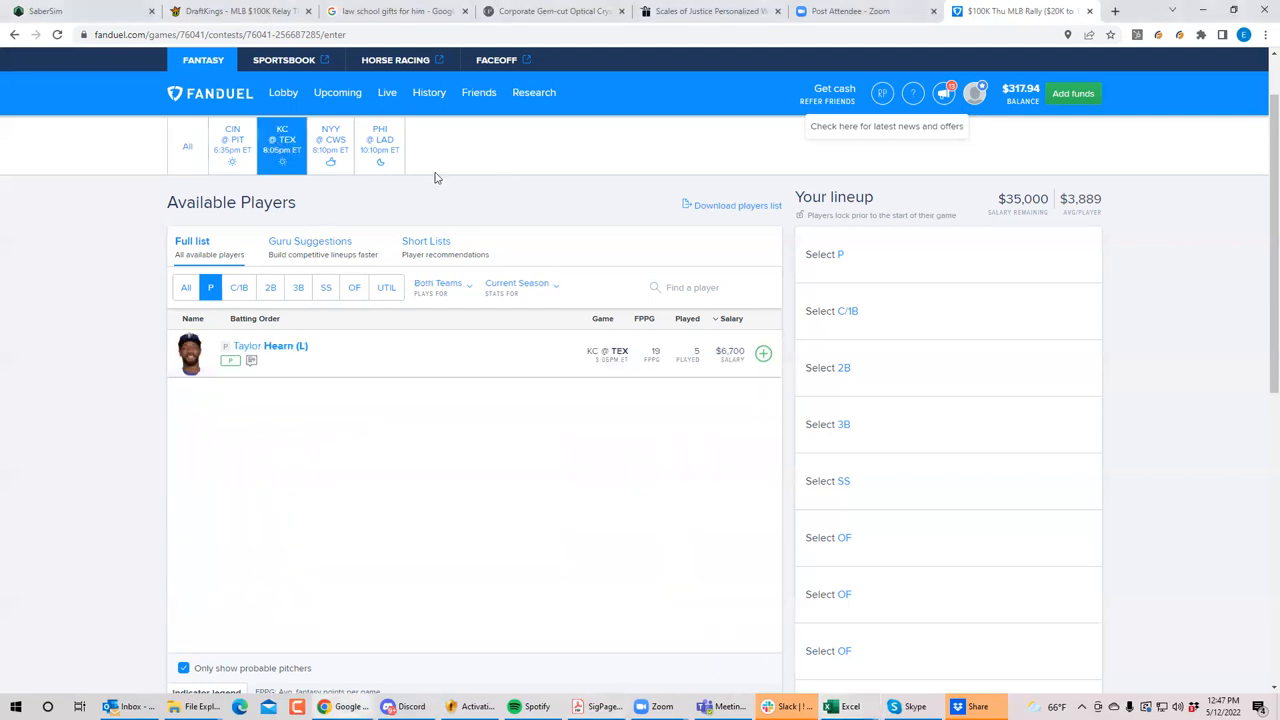
{"action": "left_click", "coordinate": [186, 288]}
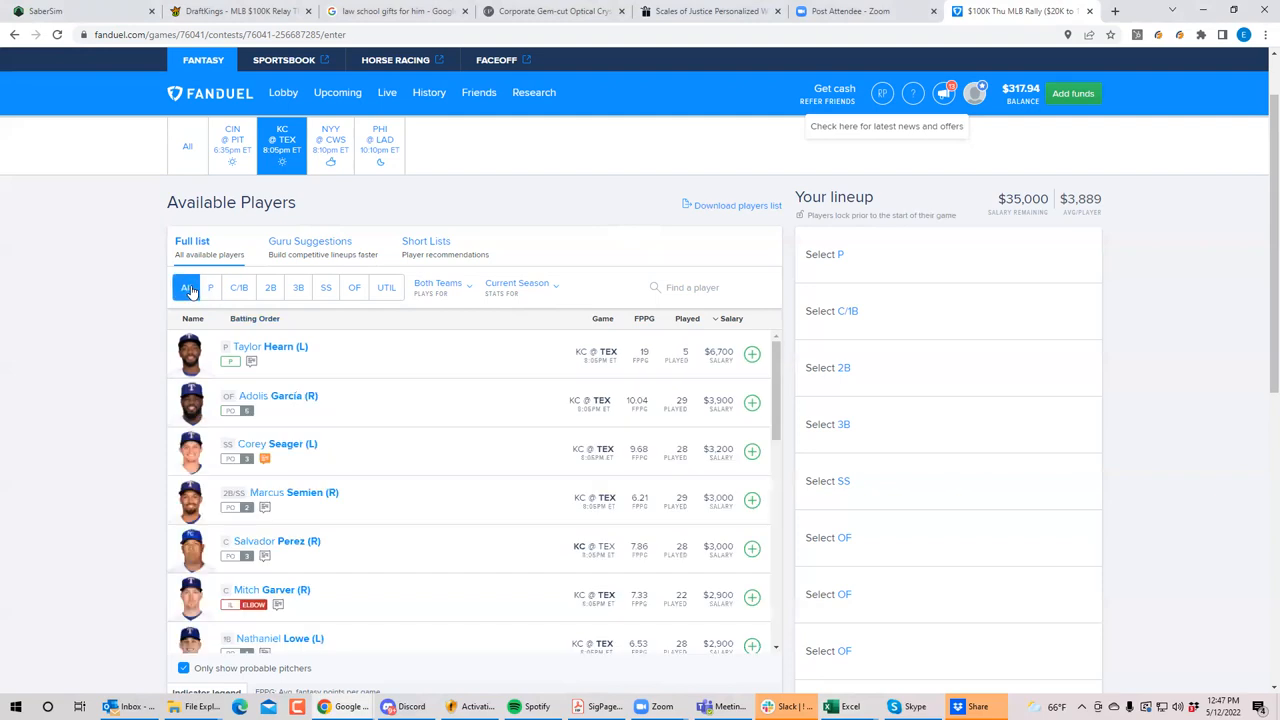
{"action": "left_click", "coordinate": [212, 288]}
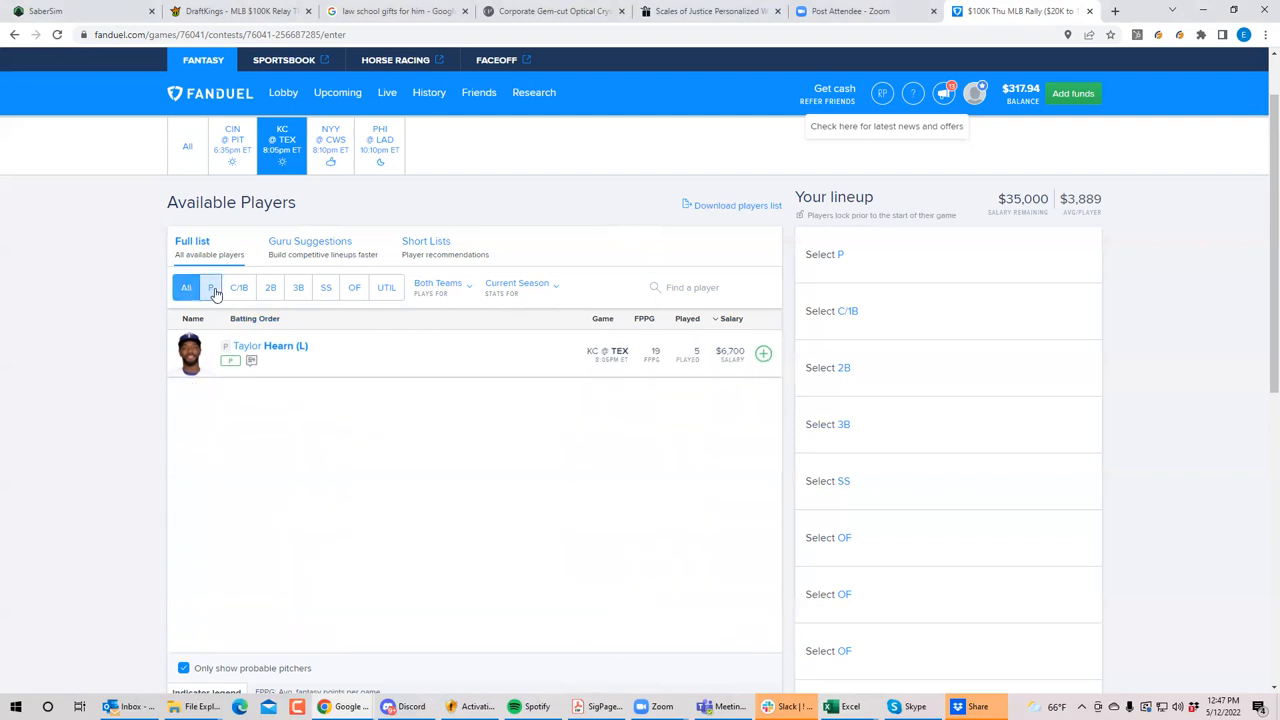
{"action": "left_click", "coordinate": [210, 288]}
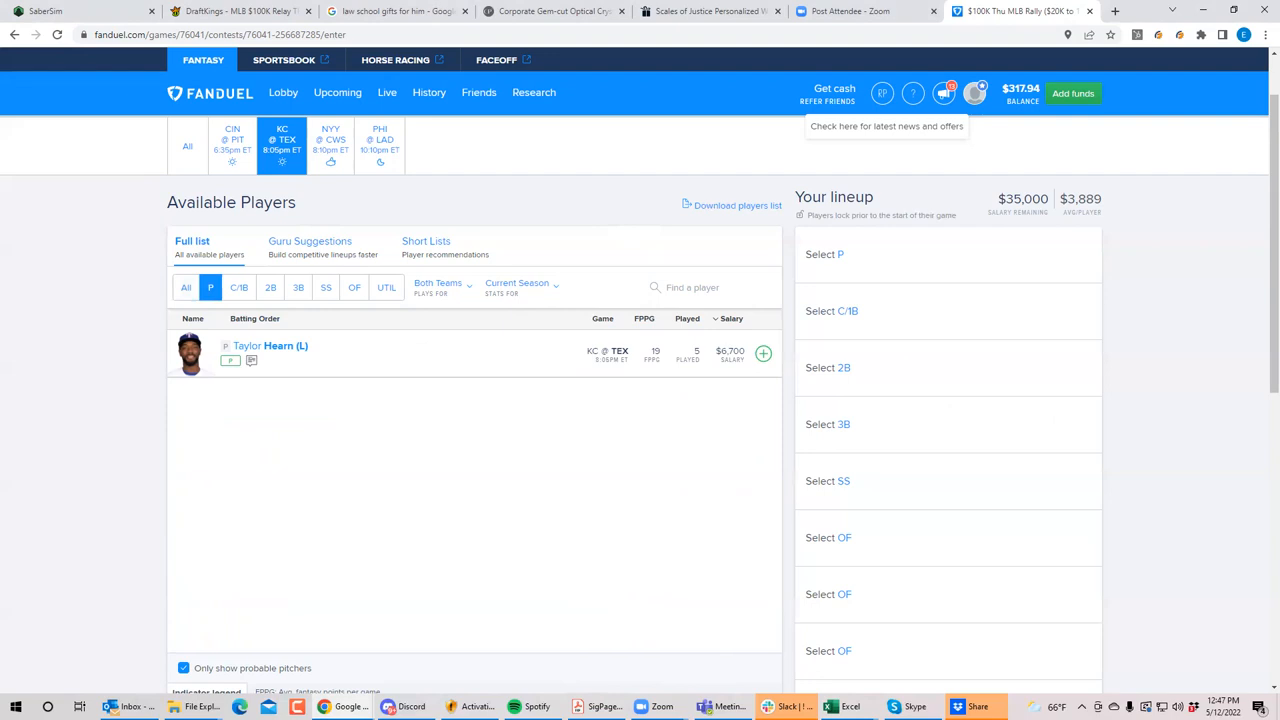
{"action": "mouse_move", "coordinate": [606, 484]}
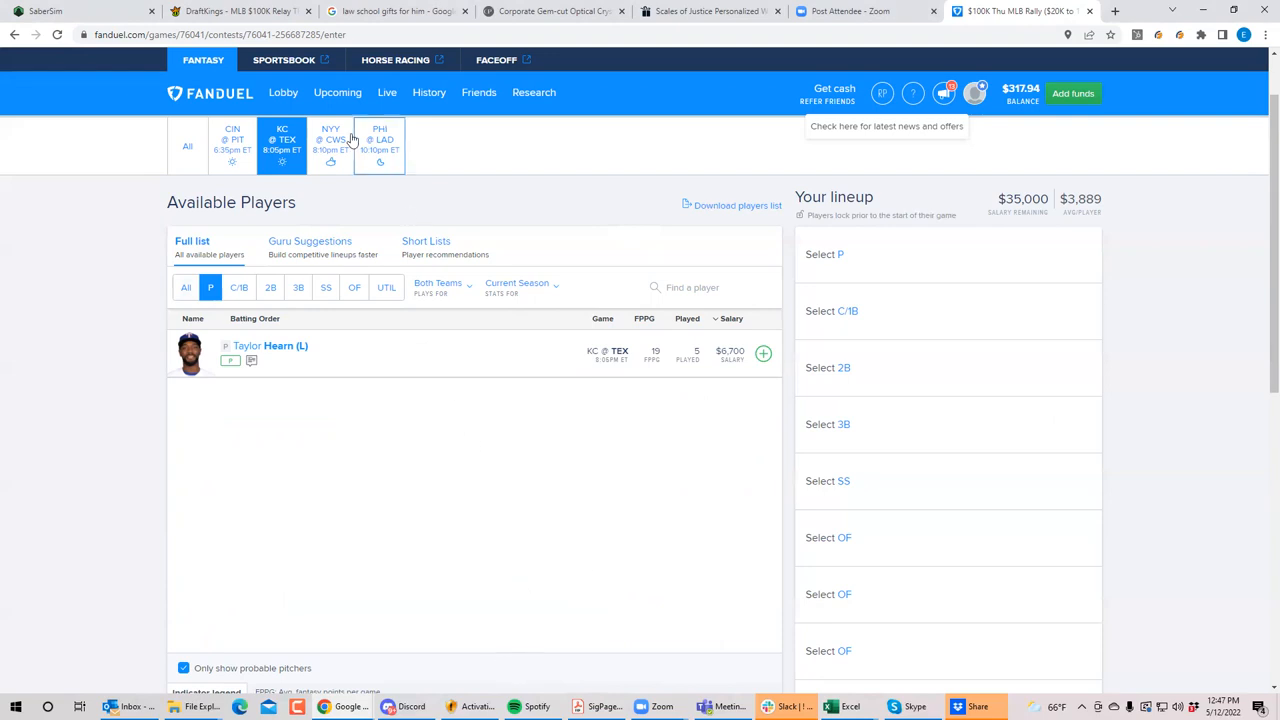
{"action": "left_click", "coordinate": [240, 12]}
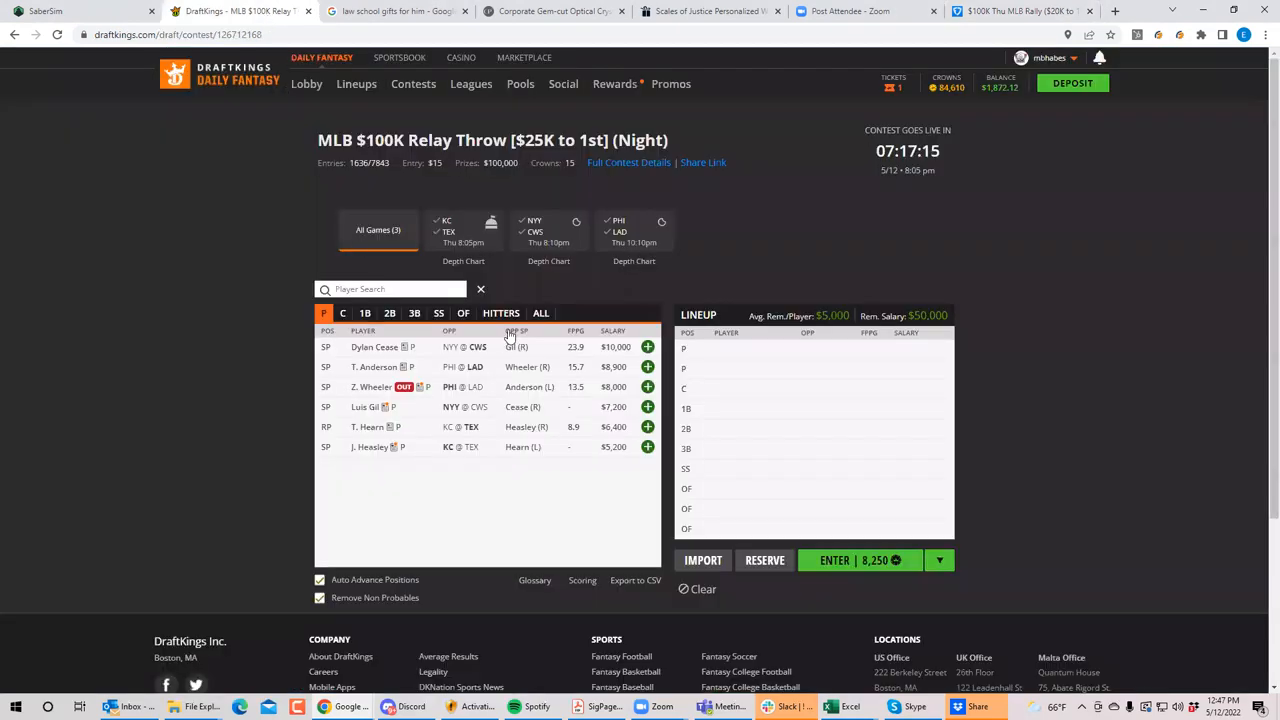
Review J. Heasley's KC @ TEX pitching profile in DraftKings, then return to FanDuel.
{"action": "left_click", "coordinate": [464, 230]}
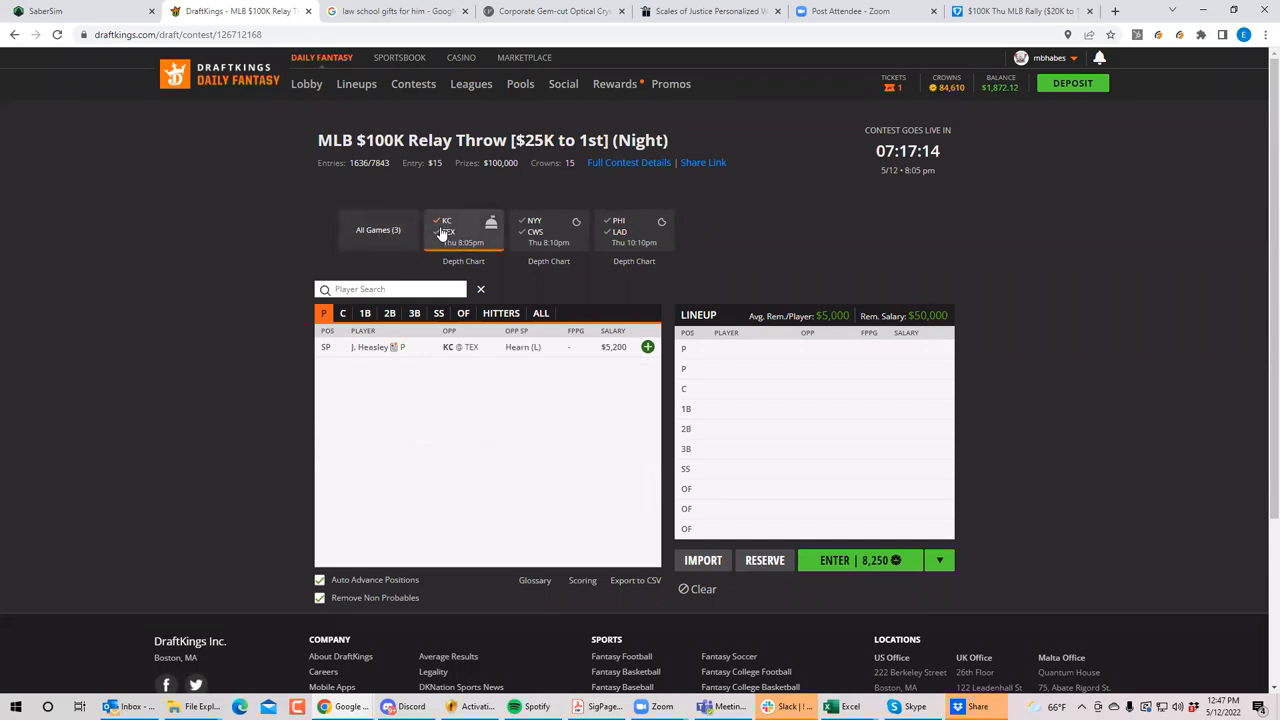
{"action": "left_click", "coordinate": [370, 348]}
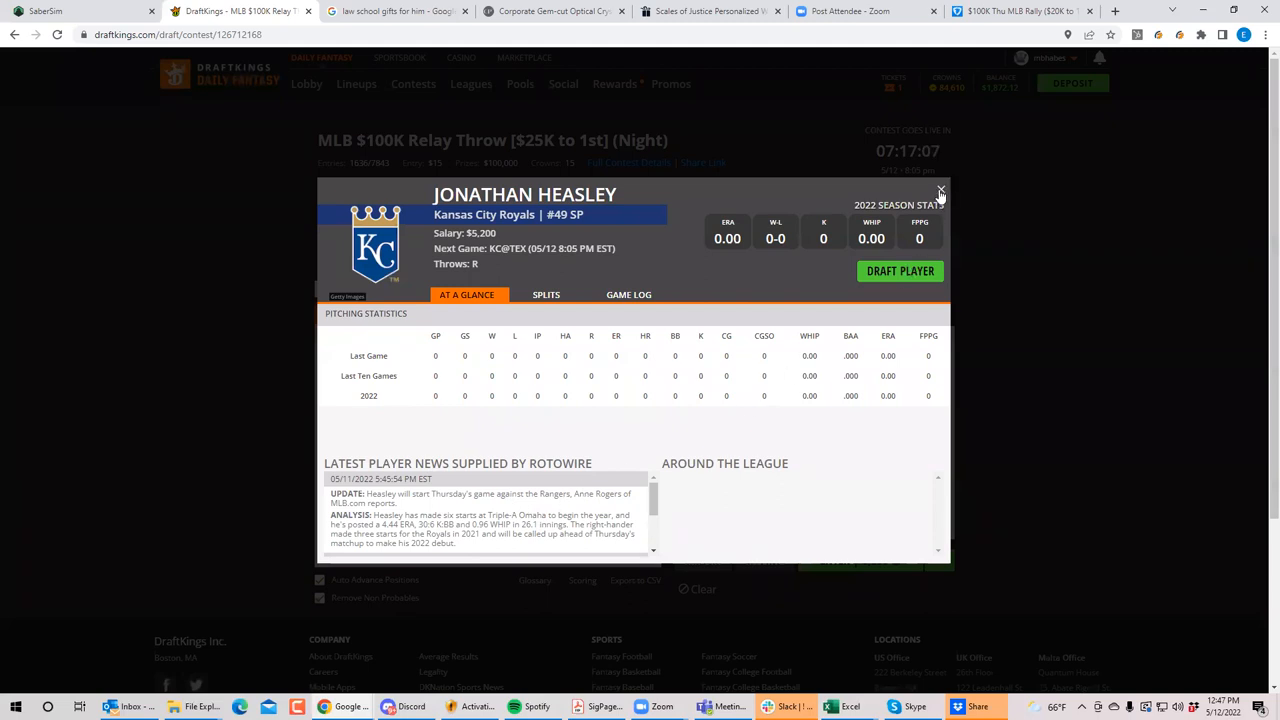
{"action": "left_click", "coordinate": [940, 192]}
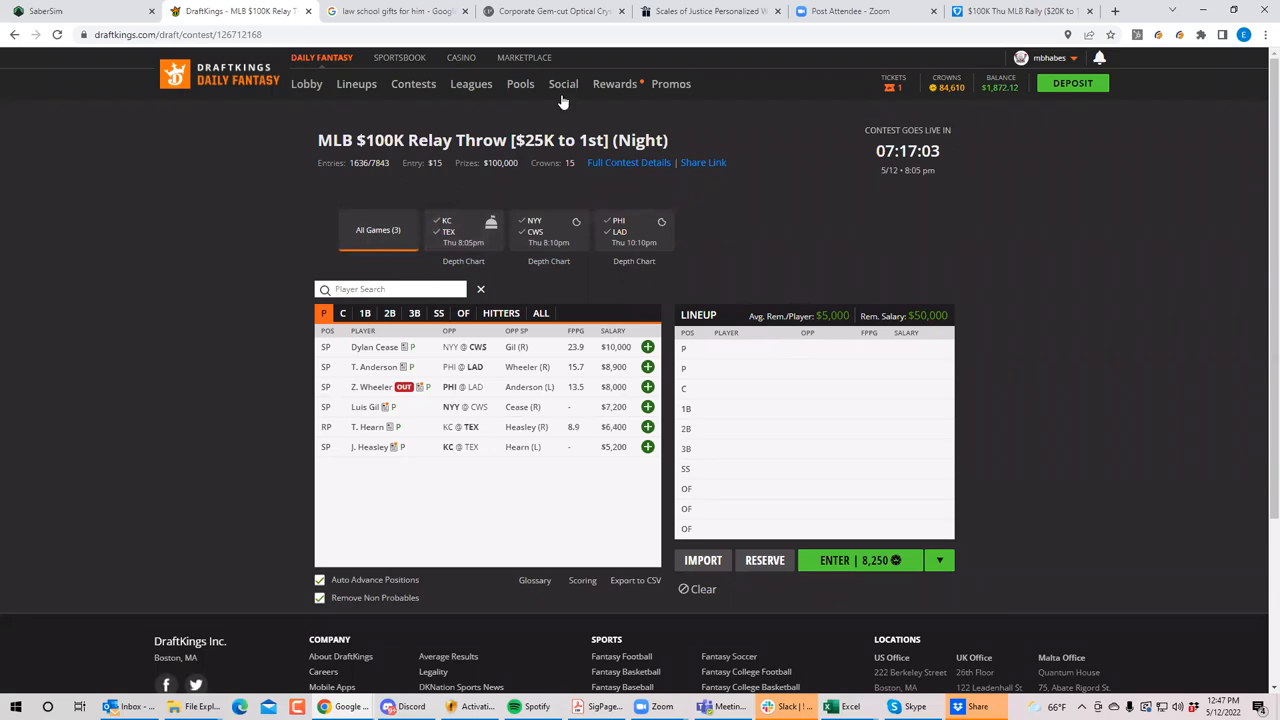
{"action": "left_click", "coordinate": [1020, 12]}
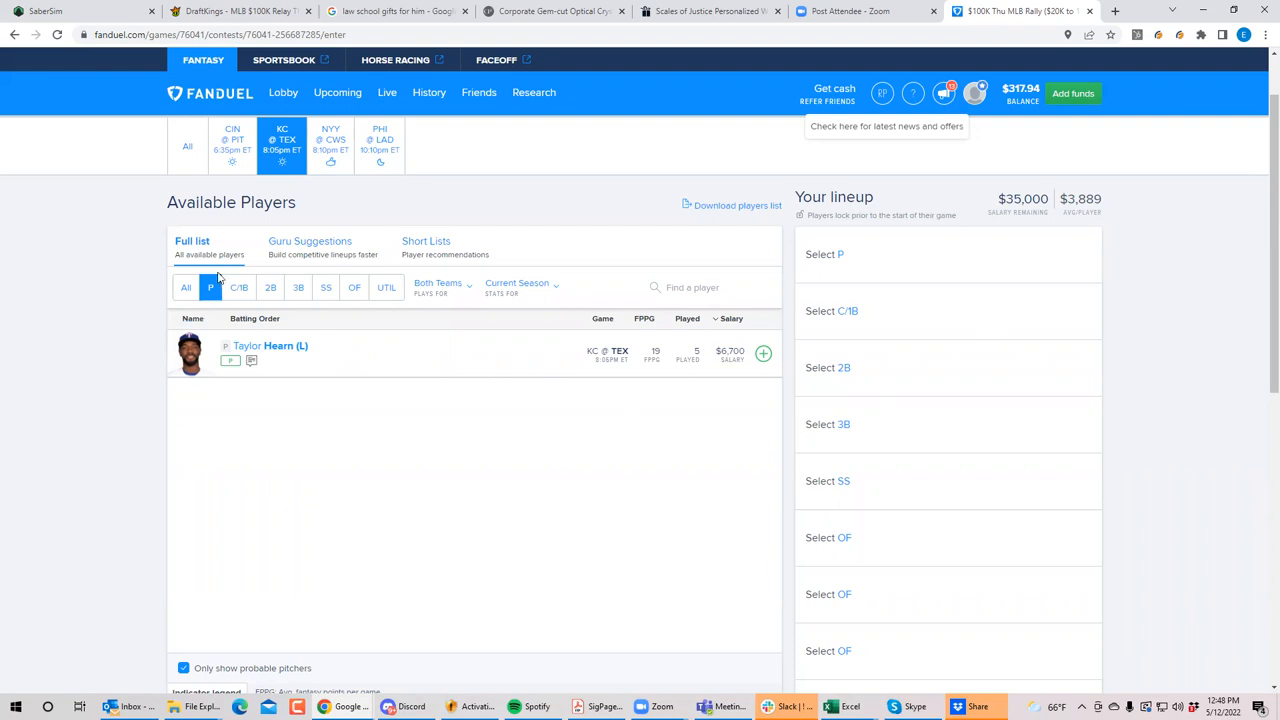
From the KC @ TEX shortstops, add Corey Seager and Marcus Semien to the lineup.
{"action": "left_click", "coordinate": [186, 288]}
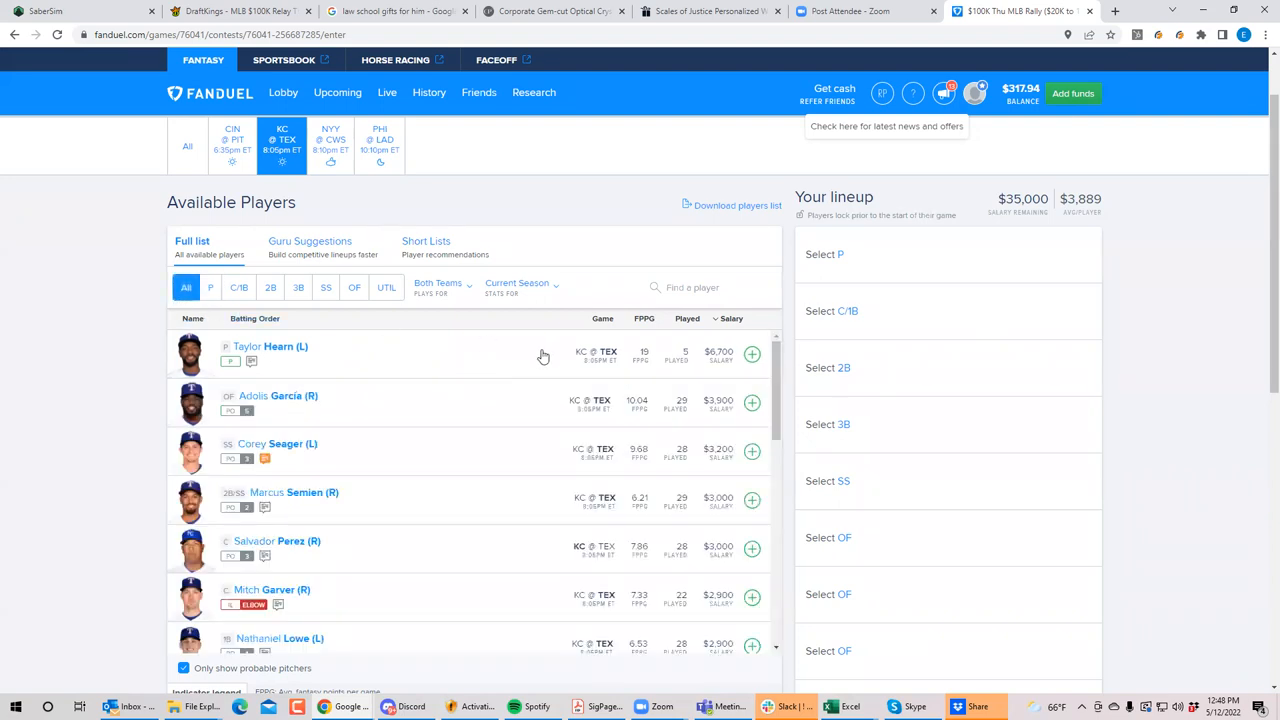
{"action": "mouse_move", "coordinate": [720, 356]}
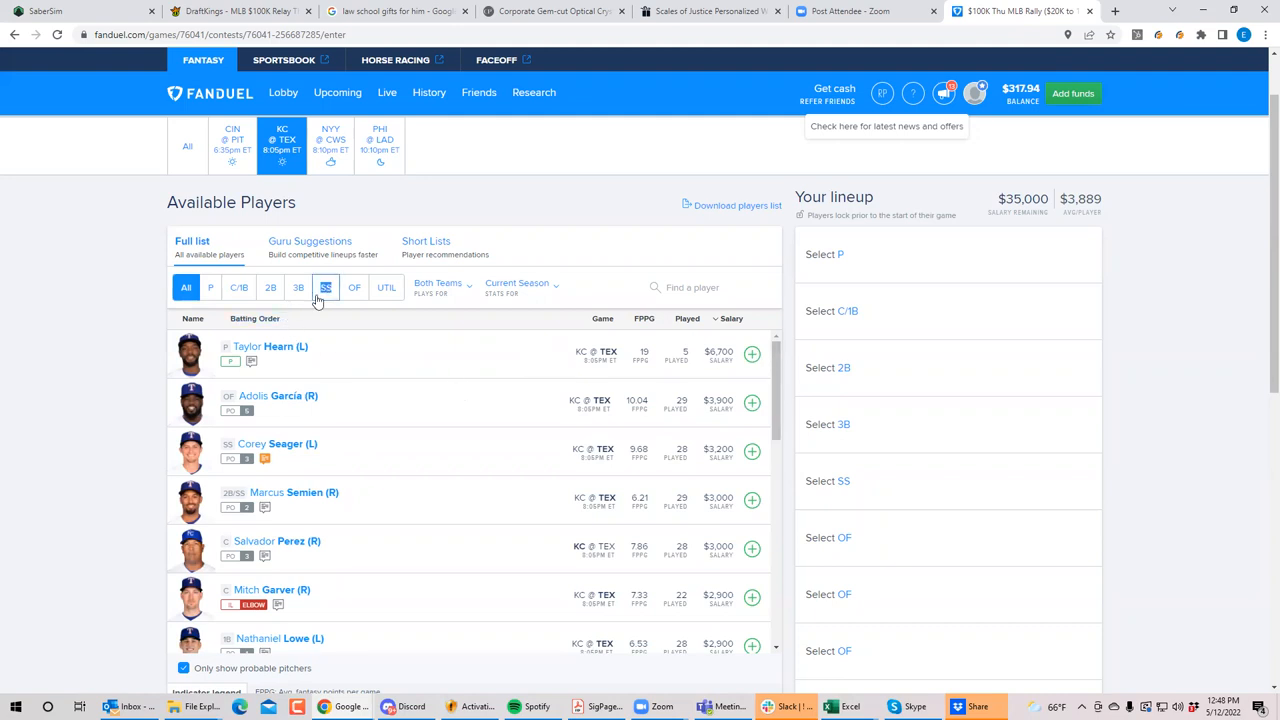
{"action": "left_click", "coordinate": [324, 288]}
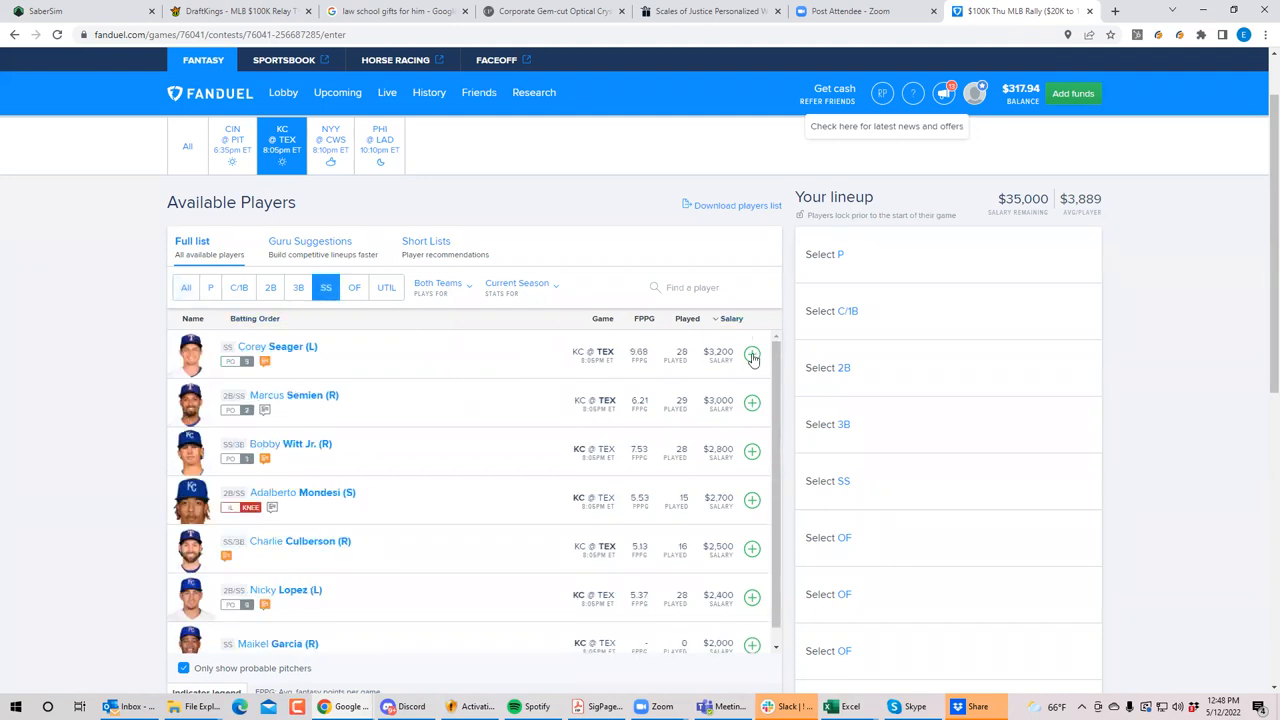
{"action": "left_click", "coordinate": [752, 356]}
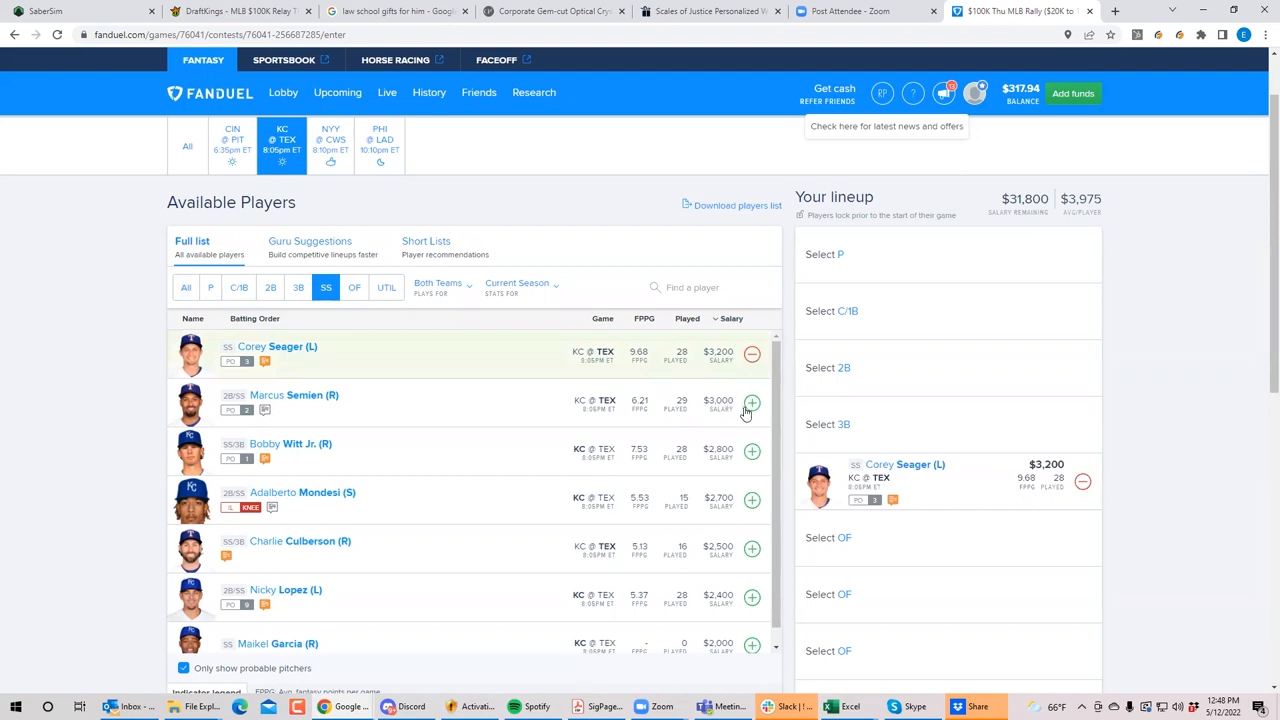
{"action": "left_click", "coordinate": [750, 400]}
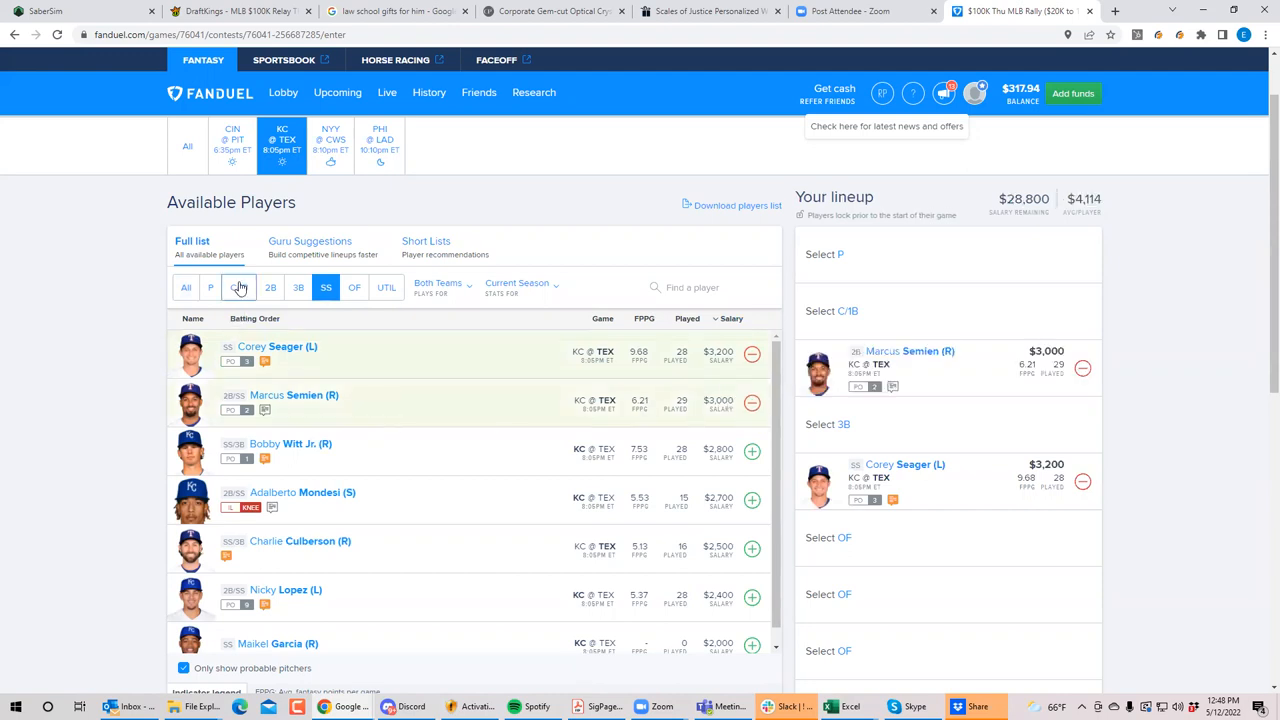
Browse to outfielders, add and remove Brad Miller, then remove Corey Seager.
{"action": "left_click", "coordinate": [240, 288]}
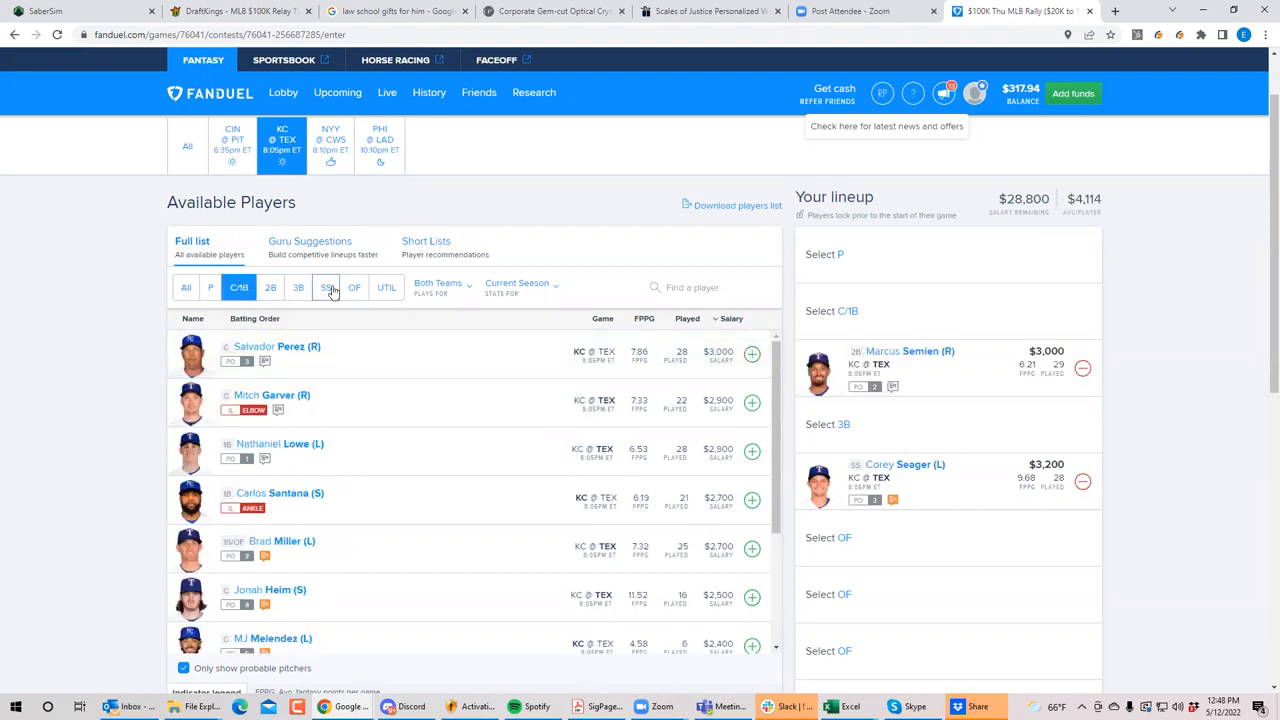
{"action": "left_click", "coordinate": [298, 288]}
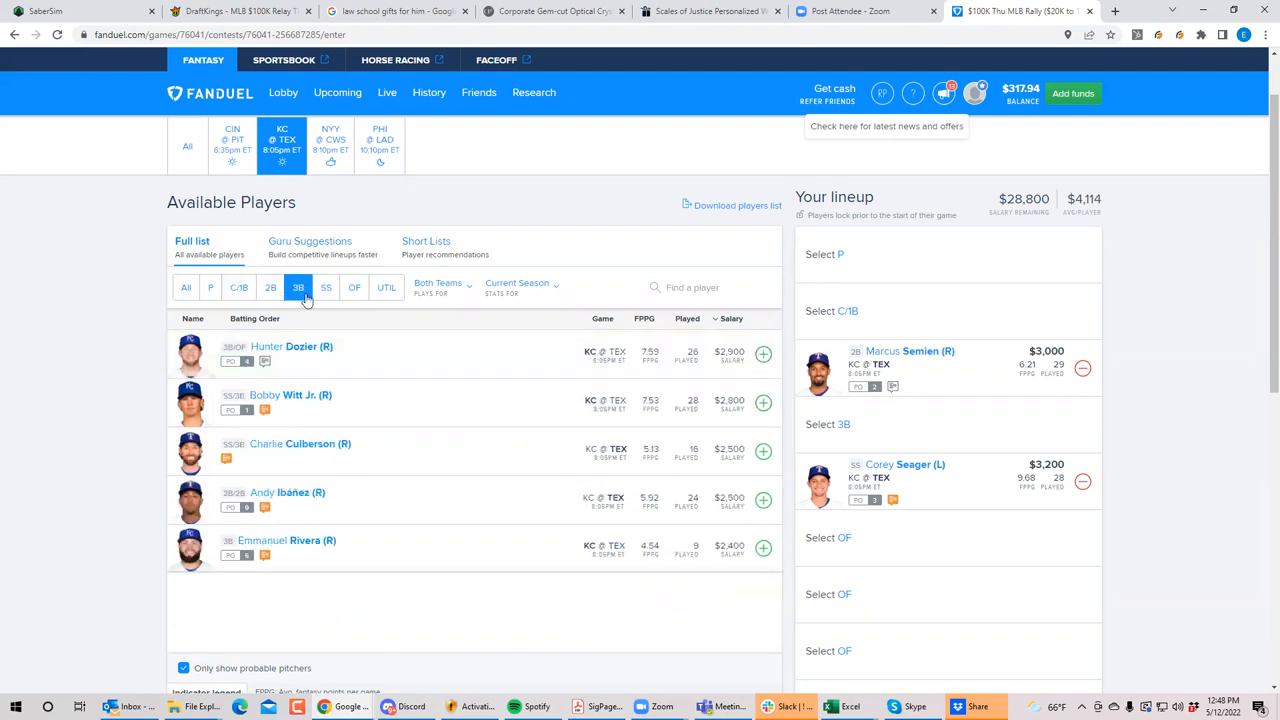
{"action": "left_click", "coordinate": [354, 288]}
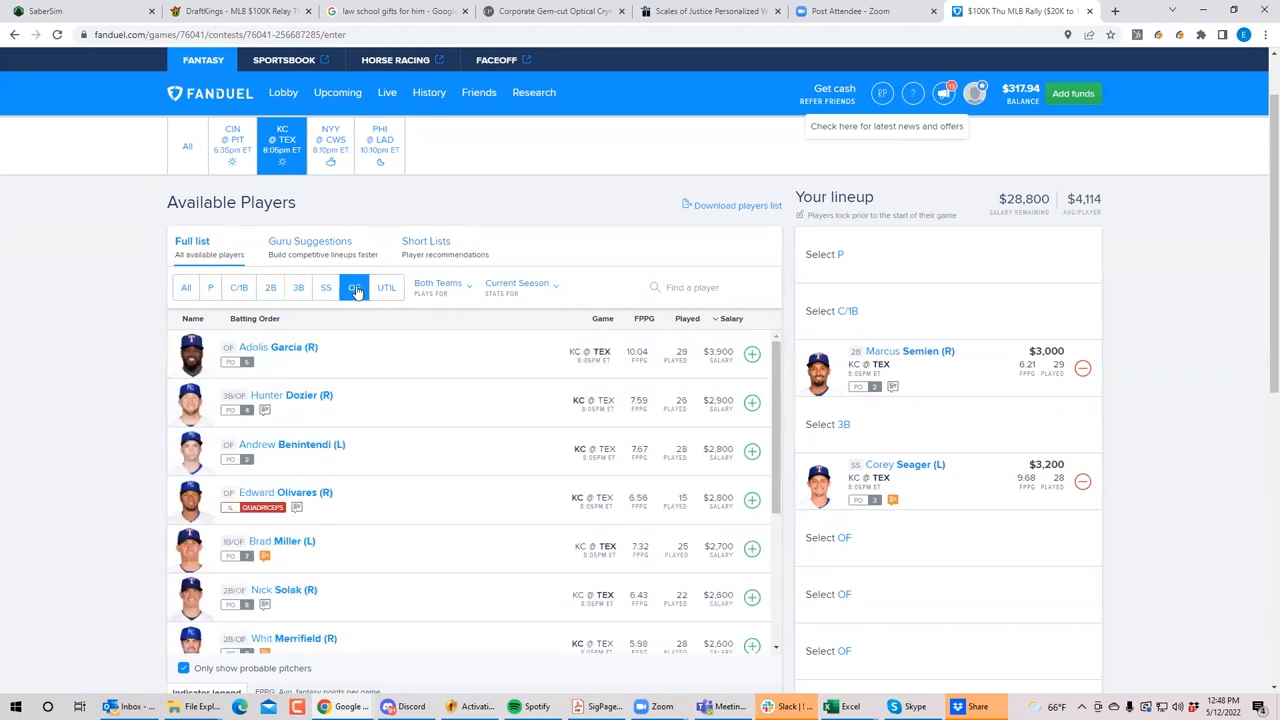
{"action": "left_click", "coordinate": [752, 548]}
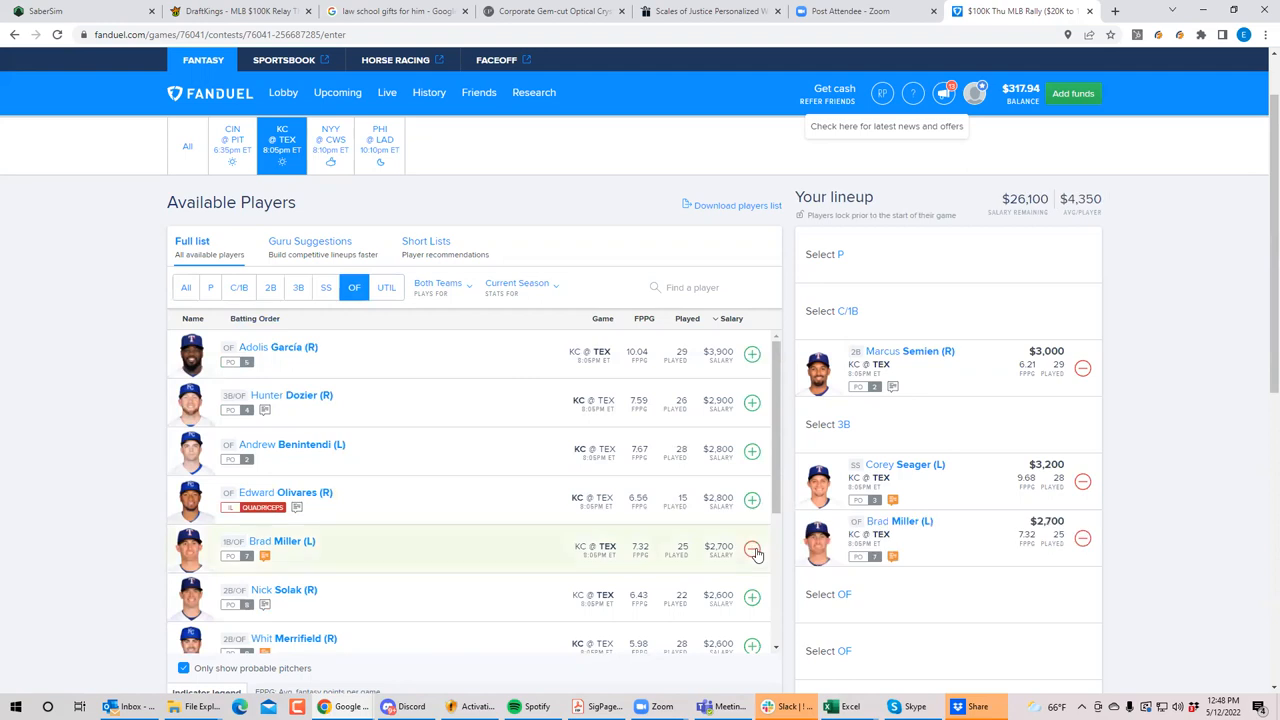
{"action": "left_click", "coordinate": [752, 552]}
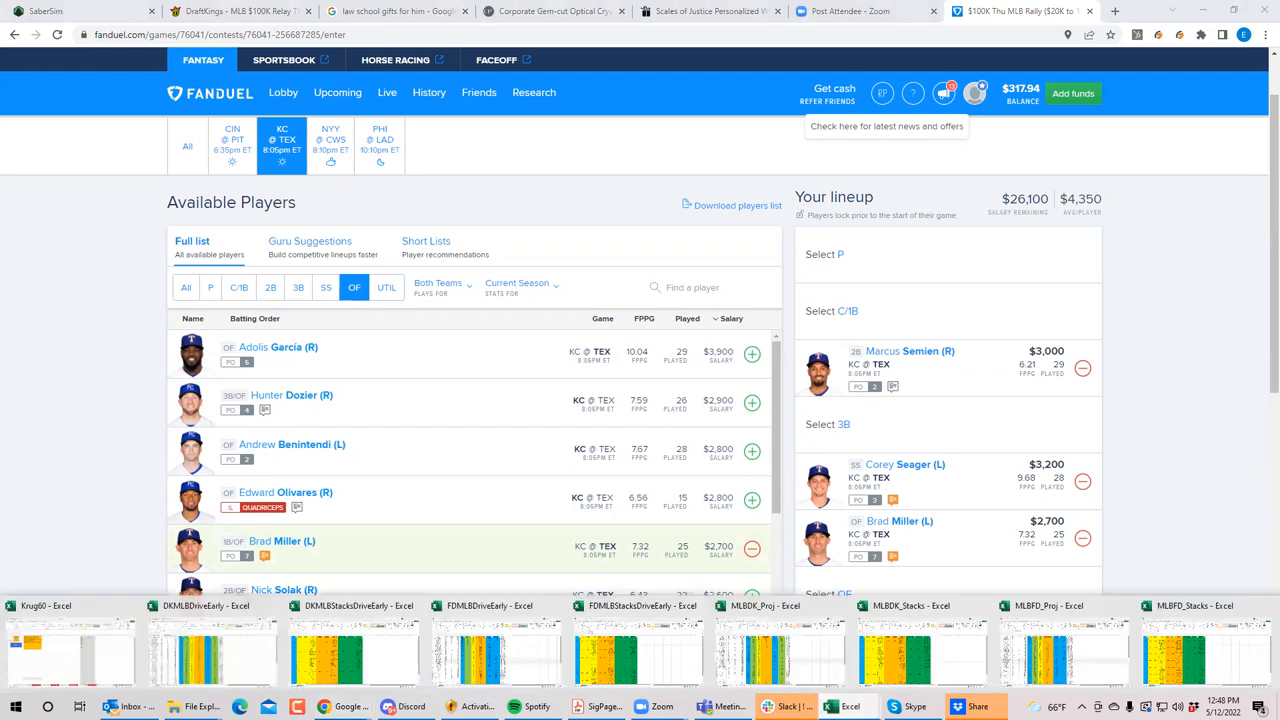
{"action": "mouse_move", "coordinate": [1152, 652]}
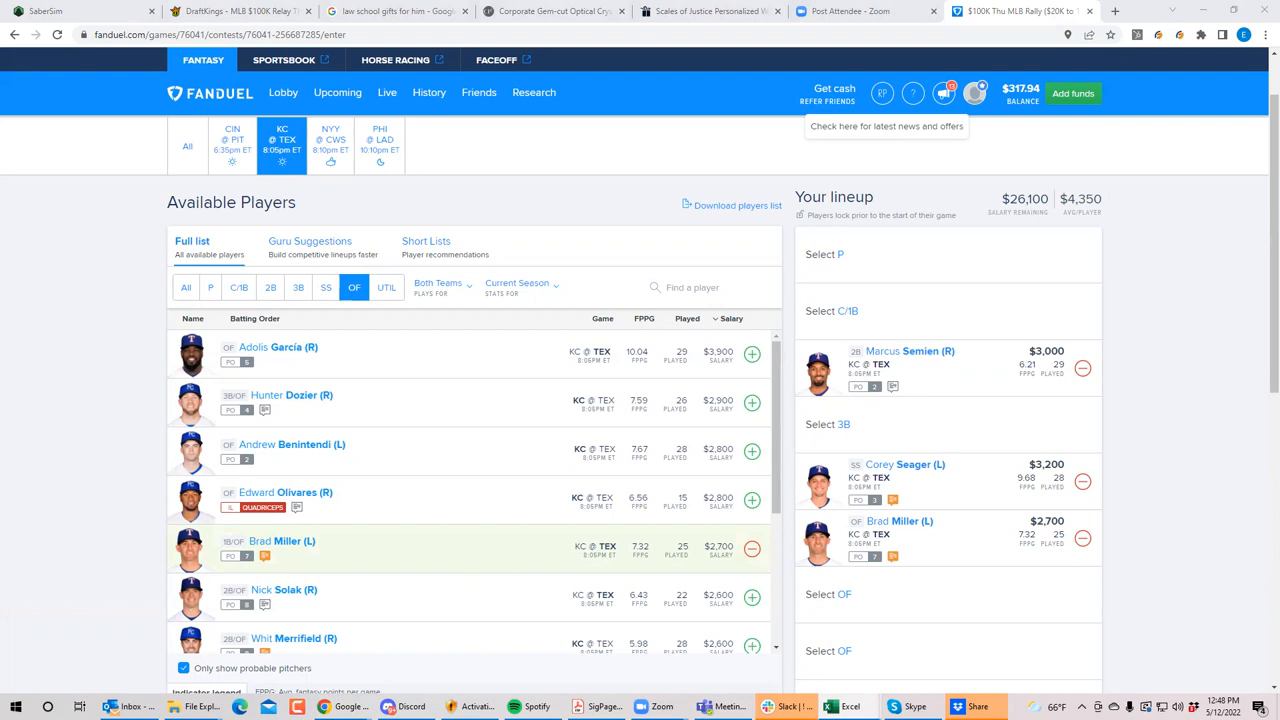
{"action": "mouse_move", "coordinate": [1082, 480]}
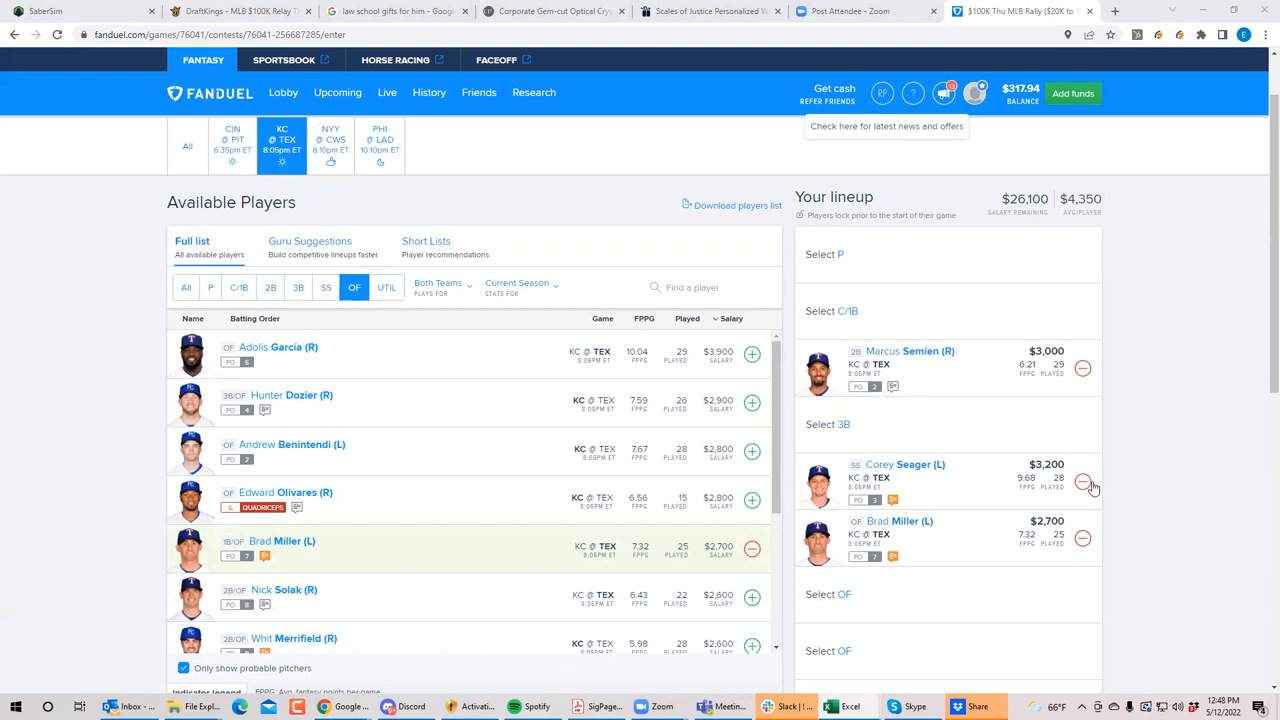
{"action": "left_click", "coordinate": [1082, 480]}
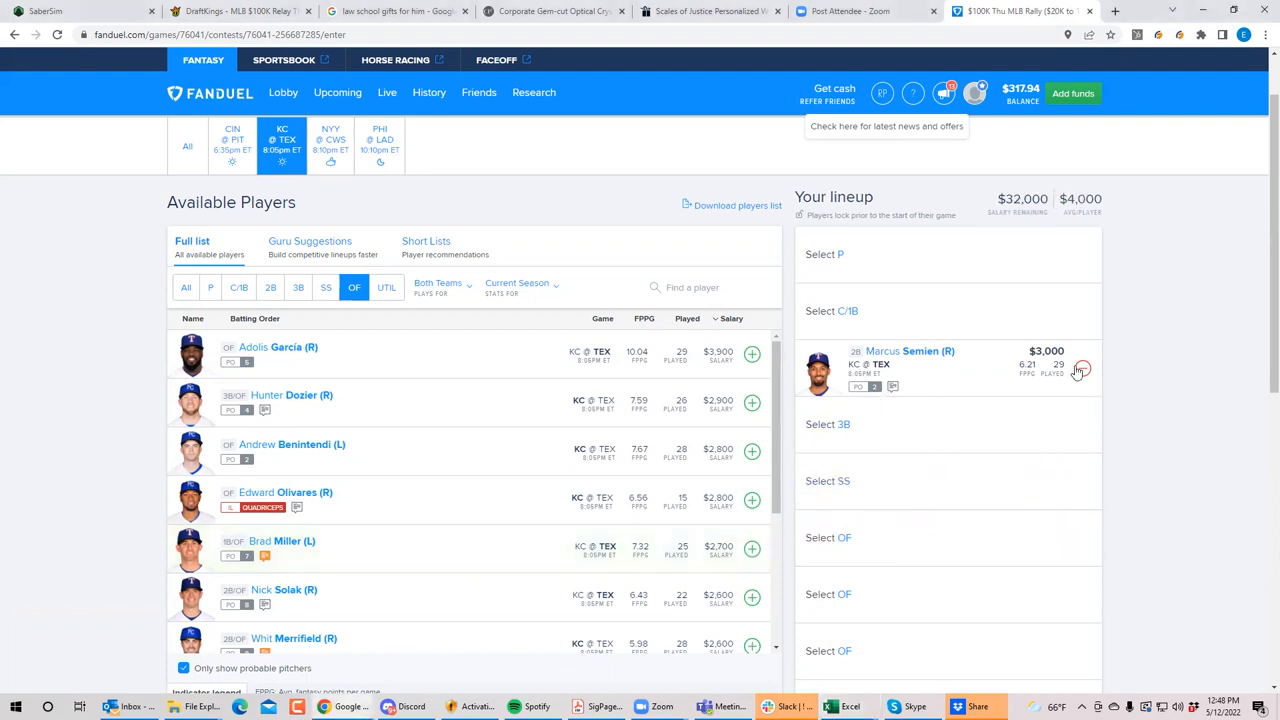
Remove Marcus Semien to empty the lineup and show NYY @ CWS players.
{"action": "left_click", "coordinate": [1080, 368]}
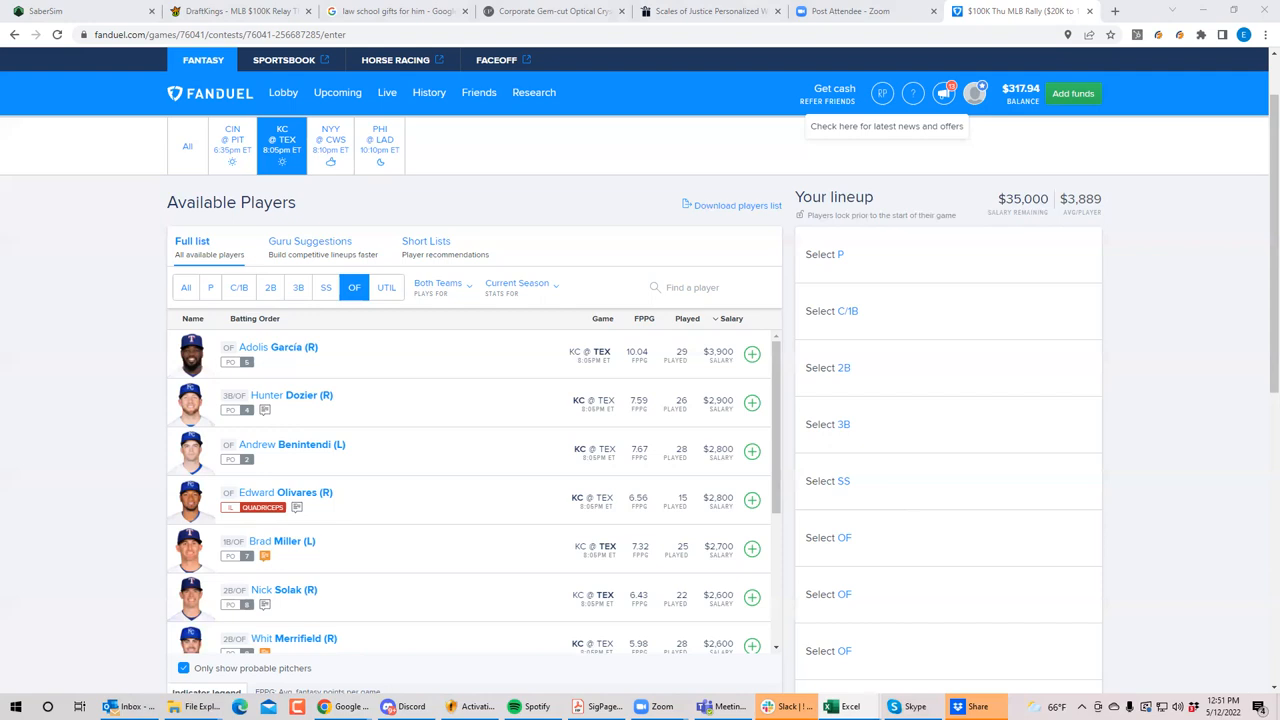
{"action": "left_click", "coordinate": [330, 144]}
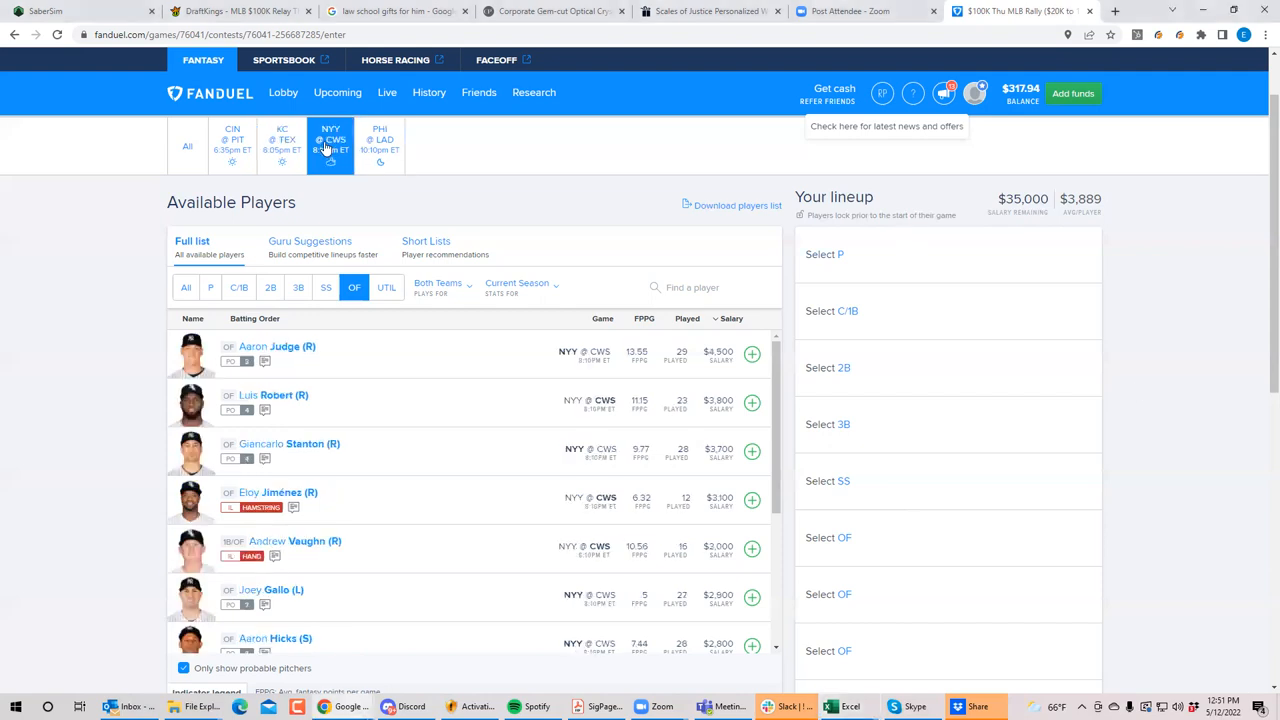
Glance at KC @ TEX players, then return to NYY @ CWS outfielders.
{"action": "left_click", "coordinate": [282, 144]}
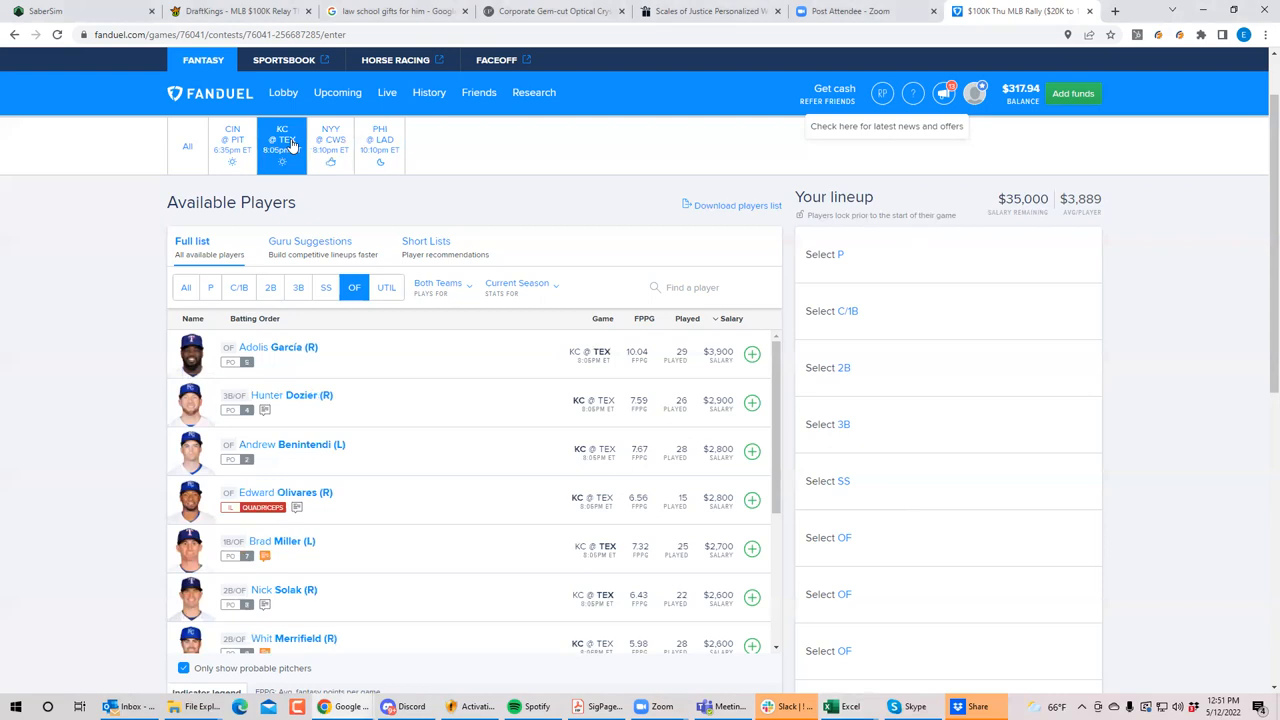
{"action": "left_click", "coordinate": [330, 144]}
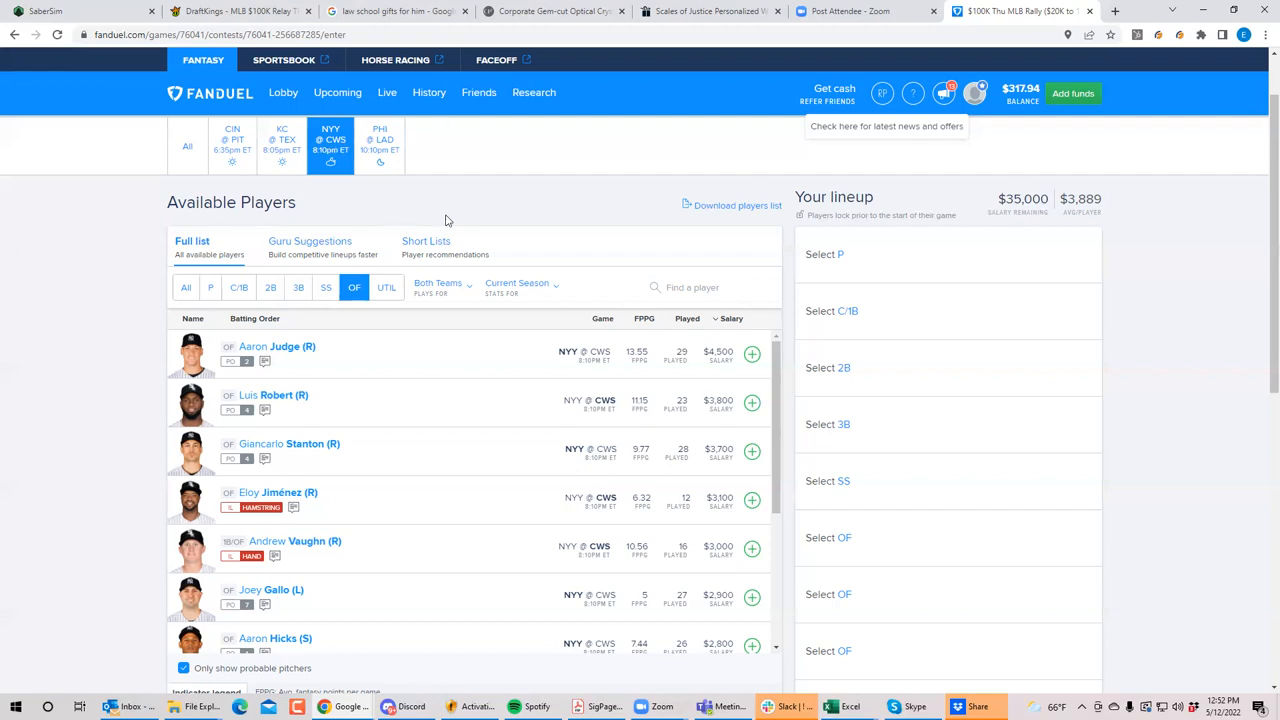
{"action": "mouse_move", "coordinate": [532, 556]}
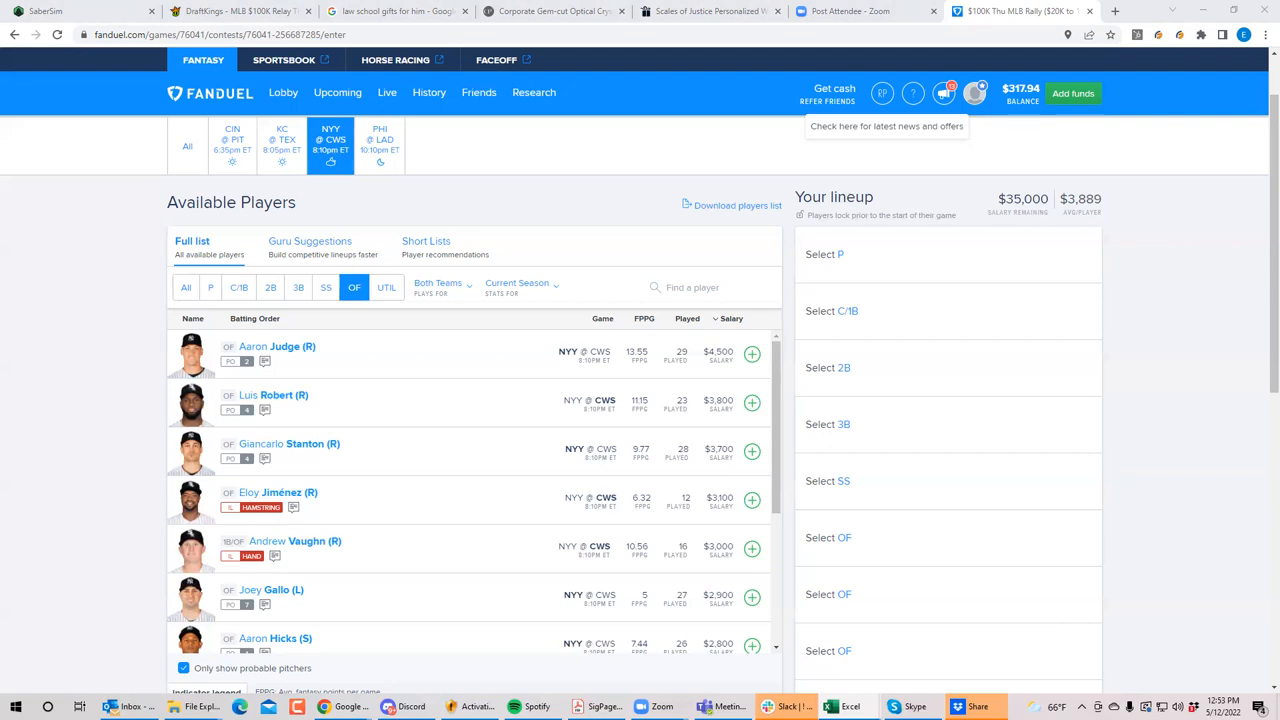
{"action": "mouse_move", "coordinate": [424, 316]}
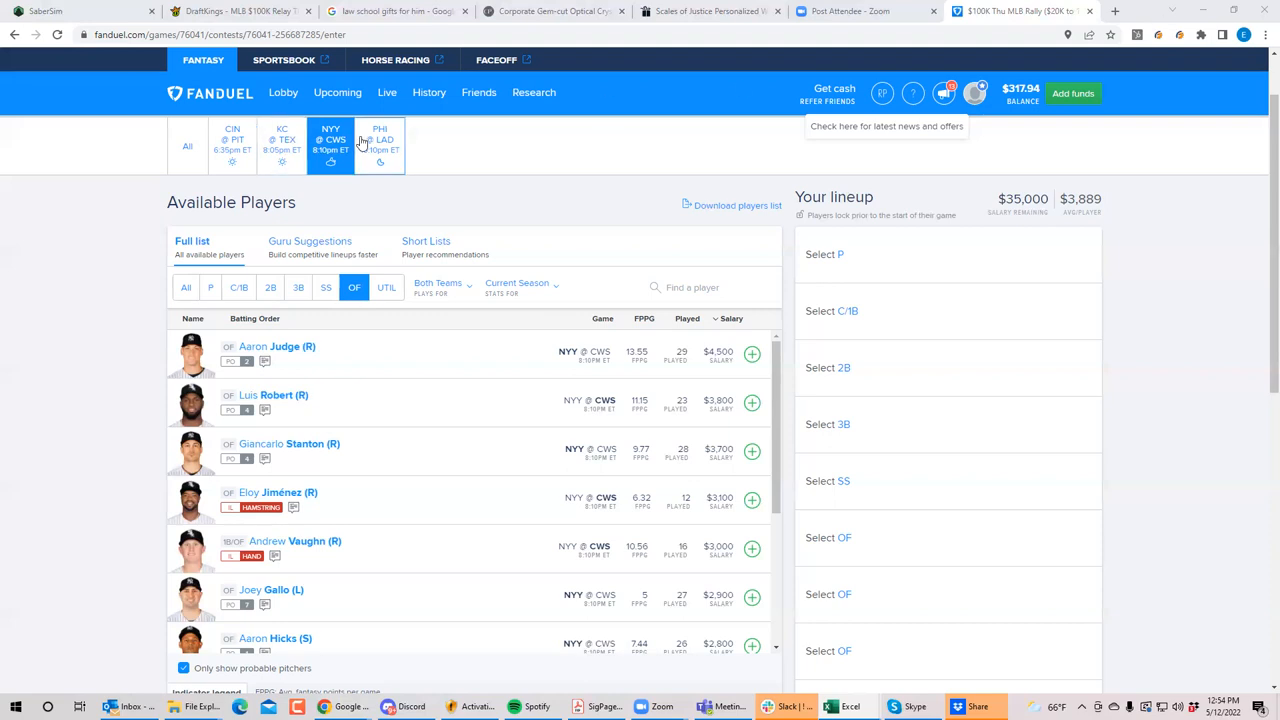
Show PHI @ LAD outfielders, led by Mookie Betts and Bryce Harper.
{"action": "left_click", "coordinate": [398, 144]}
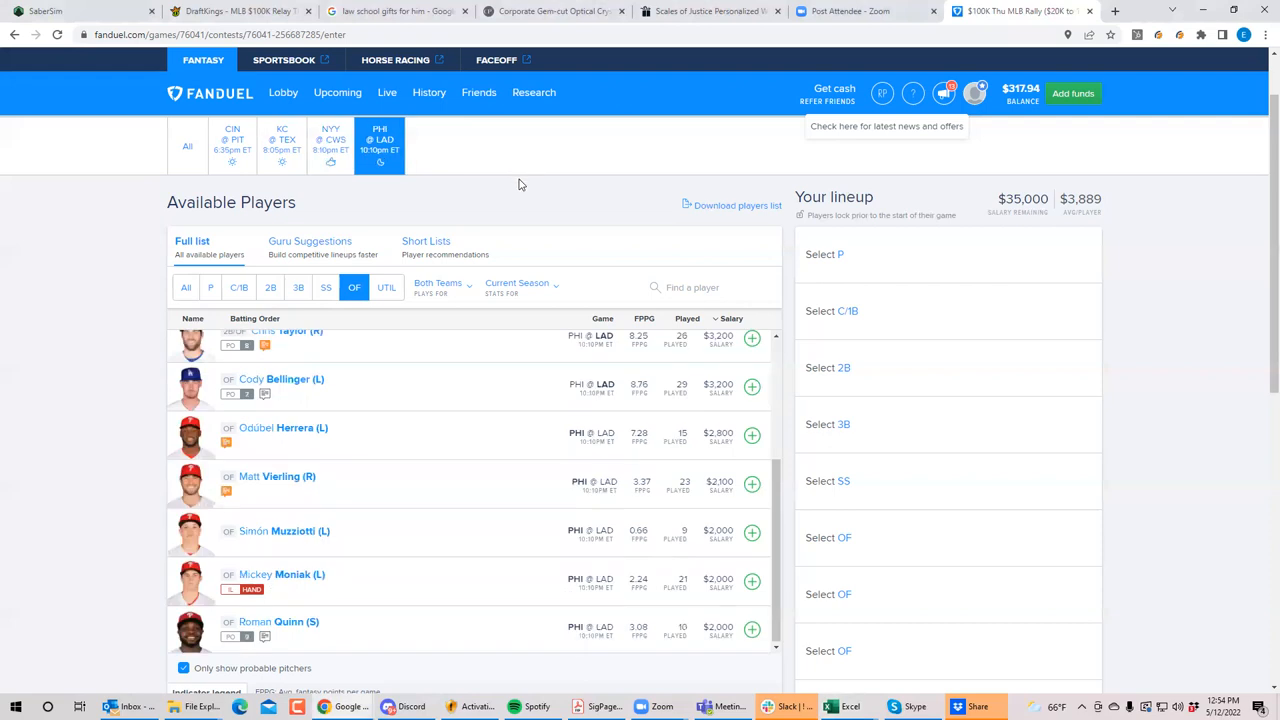
{"action": "mouse_move", "coordinate": [772, 504]}
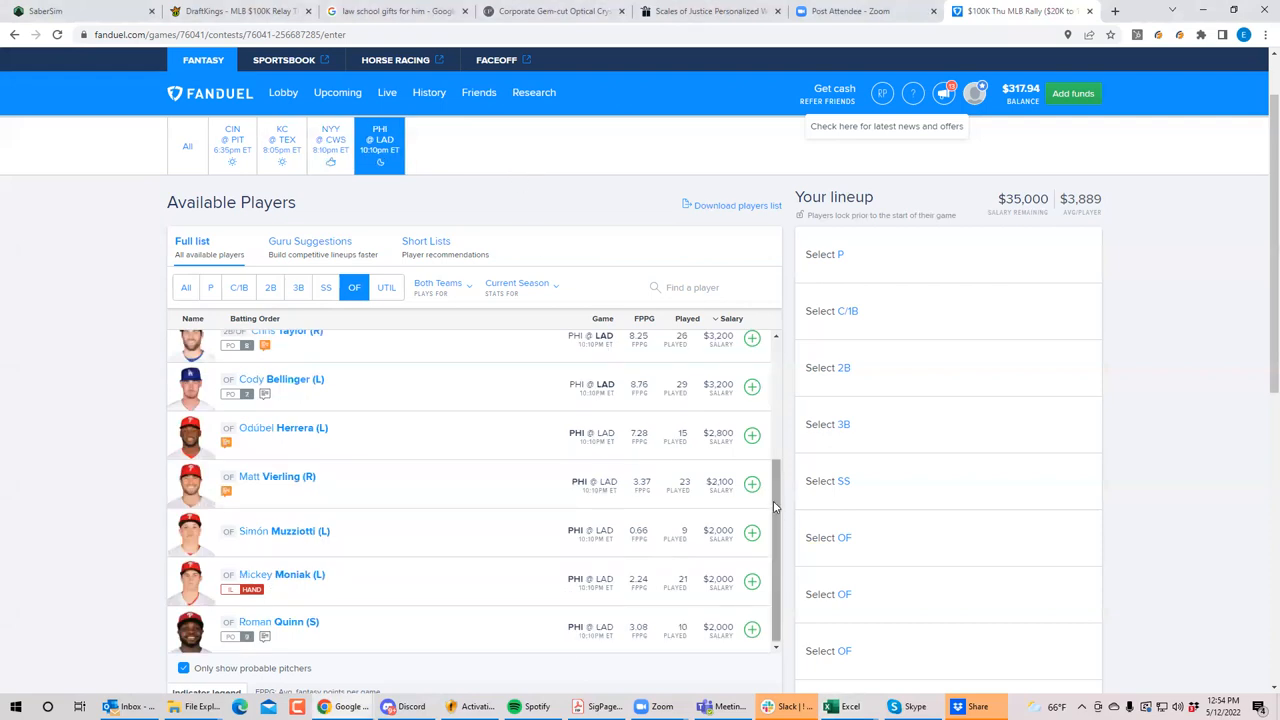
{"action": "scroll", "scroll_direction": "up", "scroll_amount": 3}
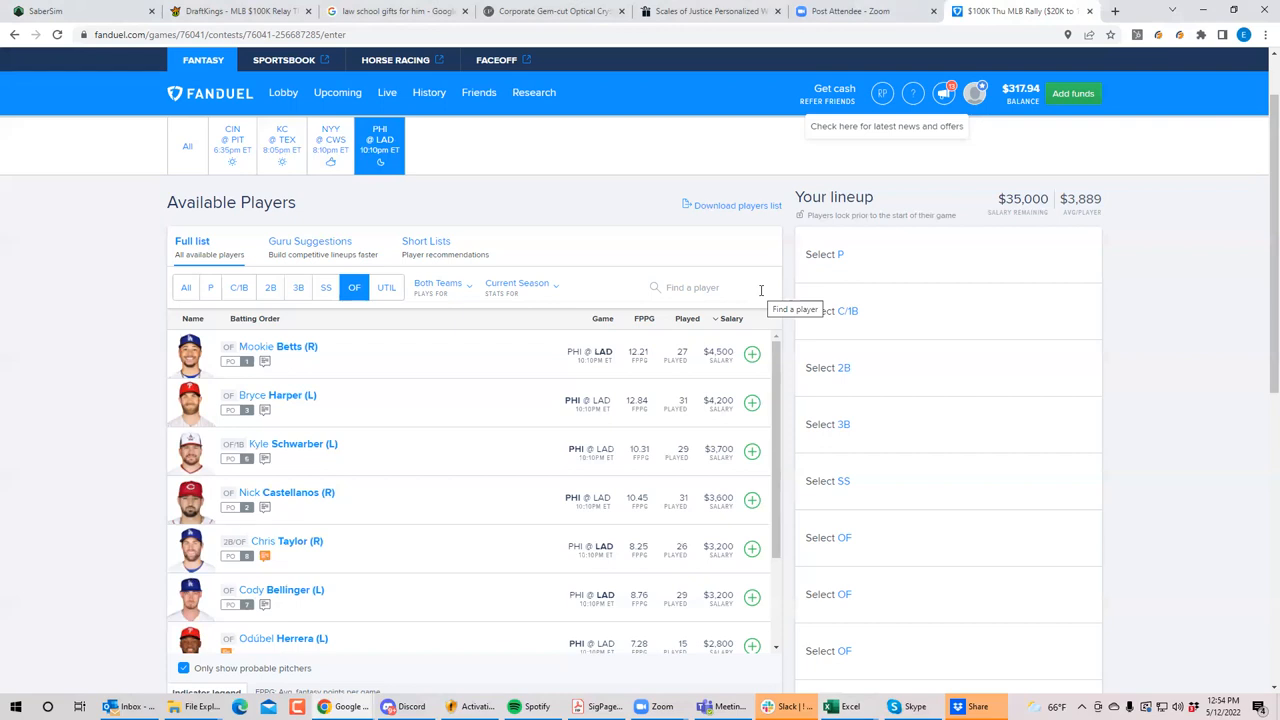
{"action": "mouse_move", "coordinate": [760, 296]}
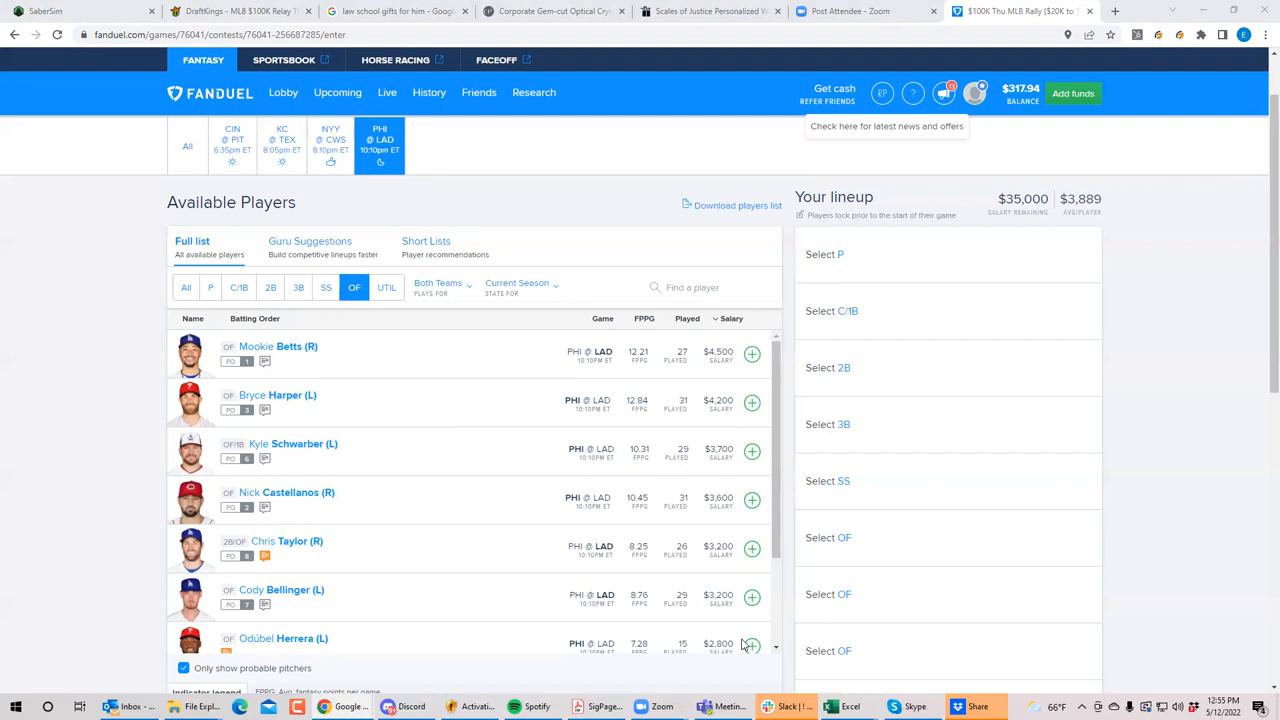
{"action": "mouse_move", "coordinate": [204, 670]}
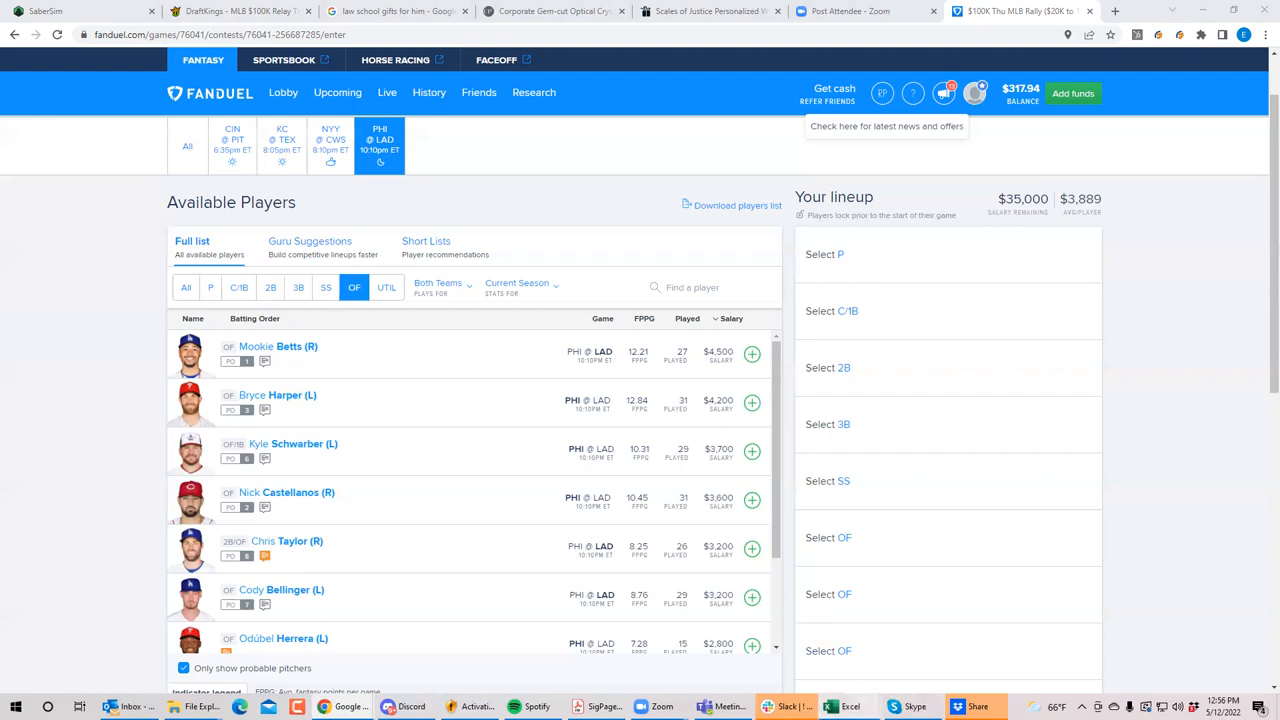
{"action": "mouse_move", "coordinate": [880, 664]}
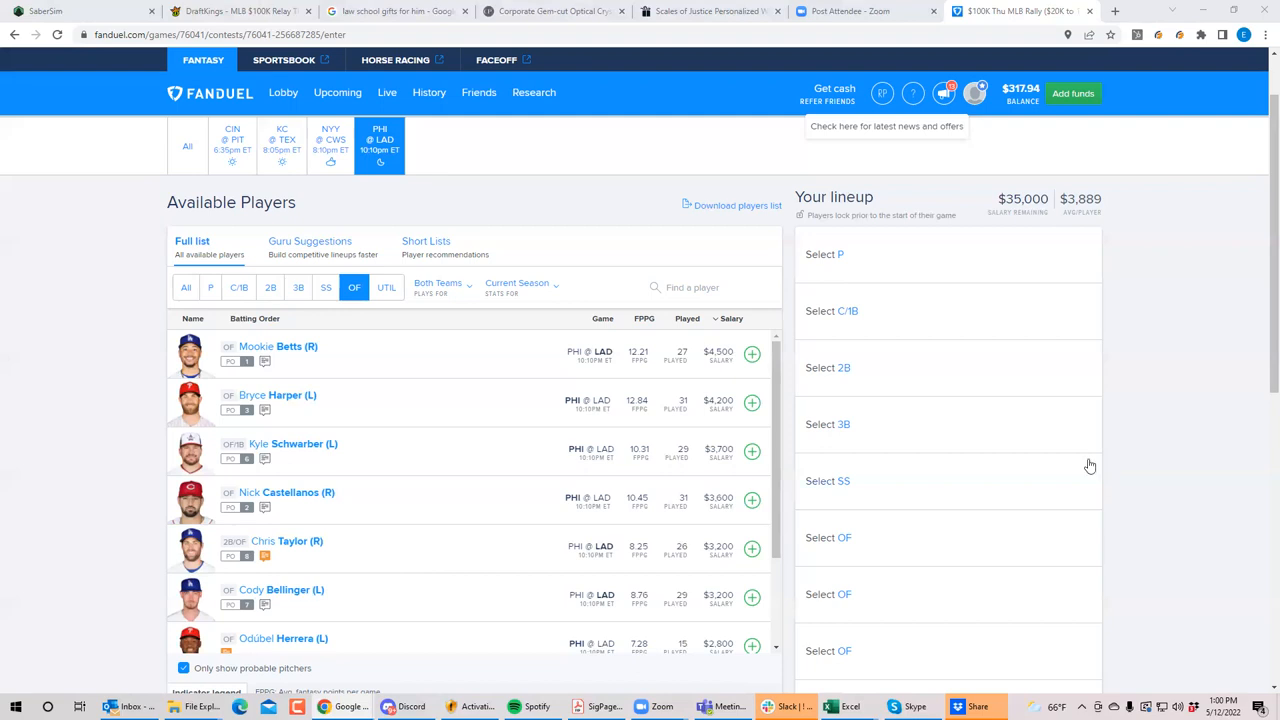
{"action": "mouse_move", "coordinate": [1000, 296]}
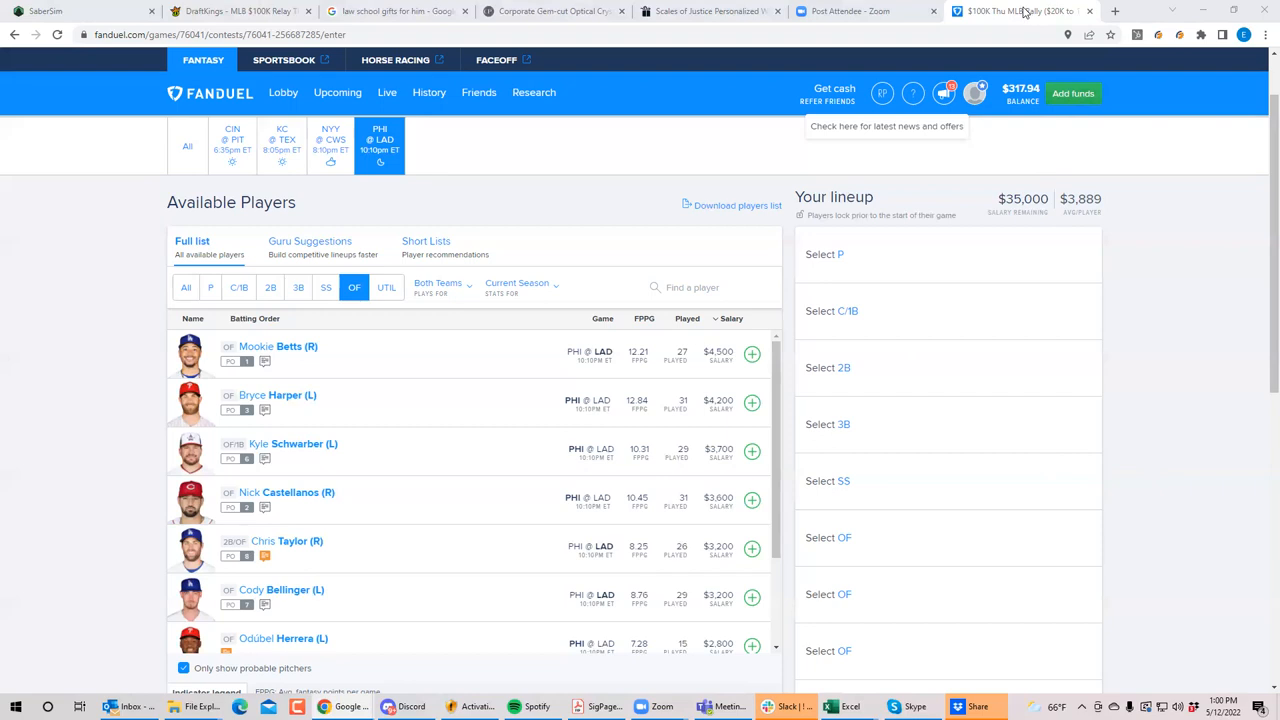
{"action": "mouse_move", "coordinate": [1020, 12]}
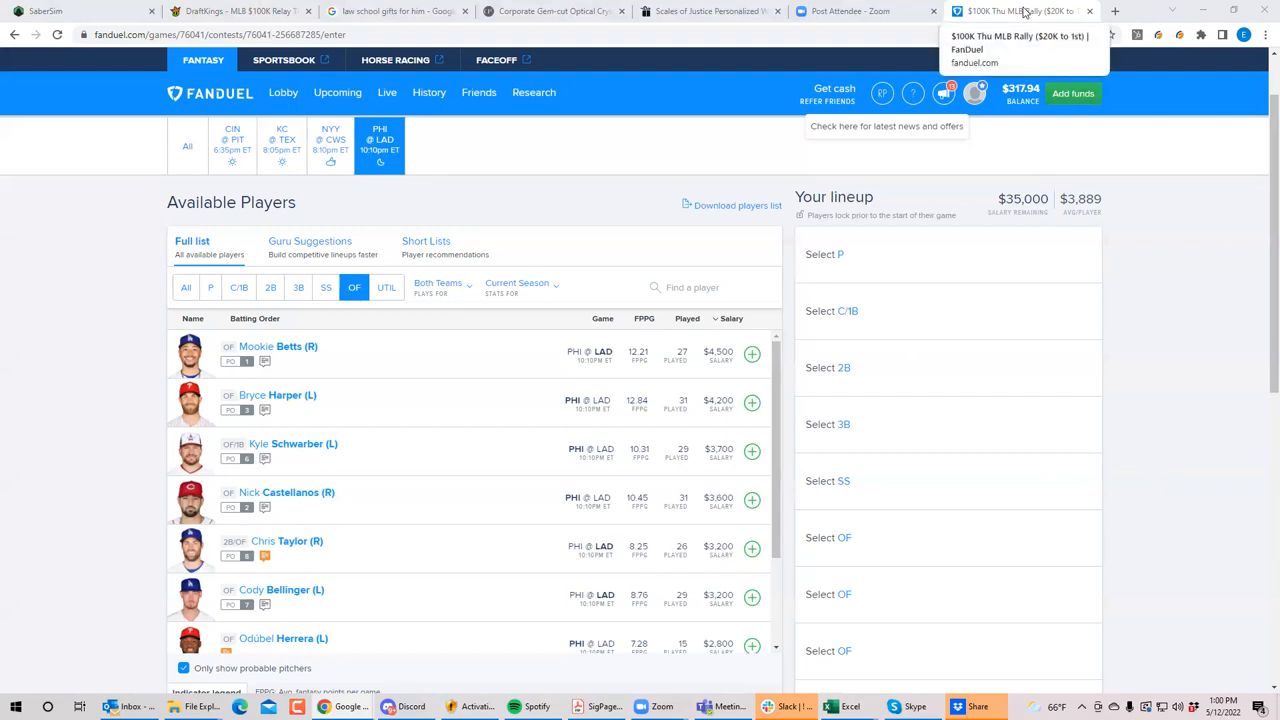